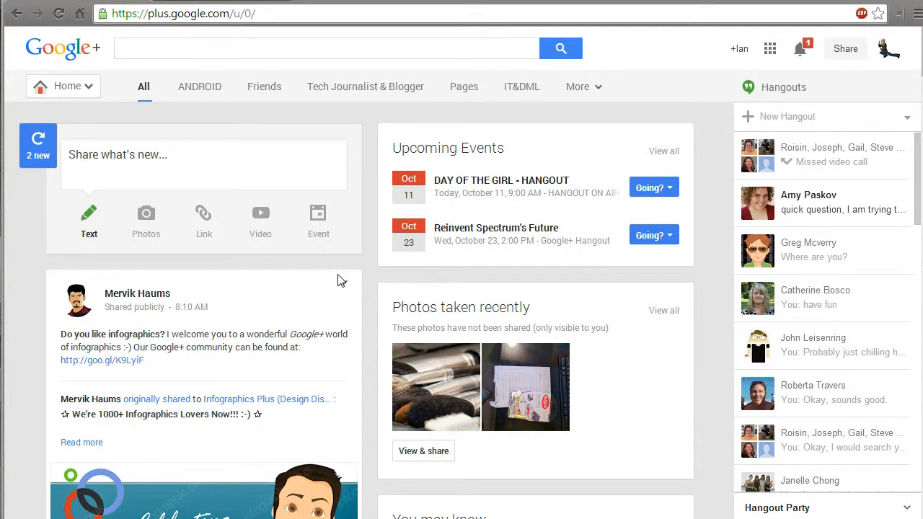
{"action": "mouse_move", "coordinate": [383, 194]}
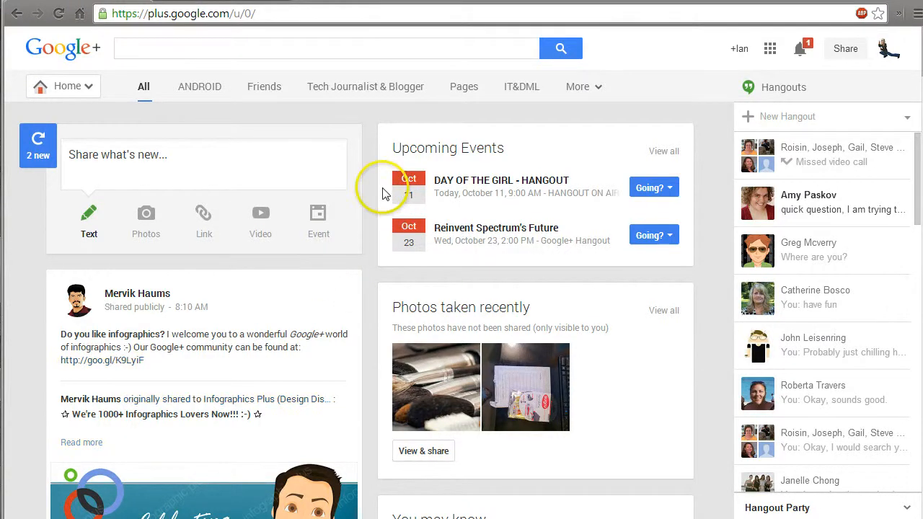
{"action": "mouse_move", "coordinate": [387, 194]}
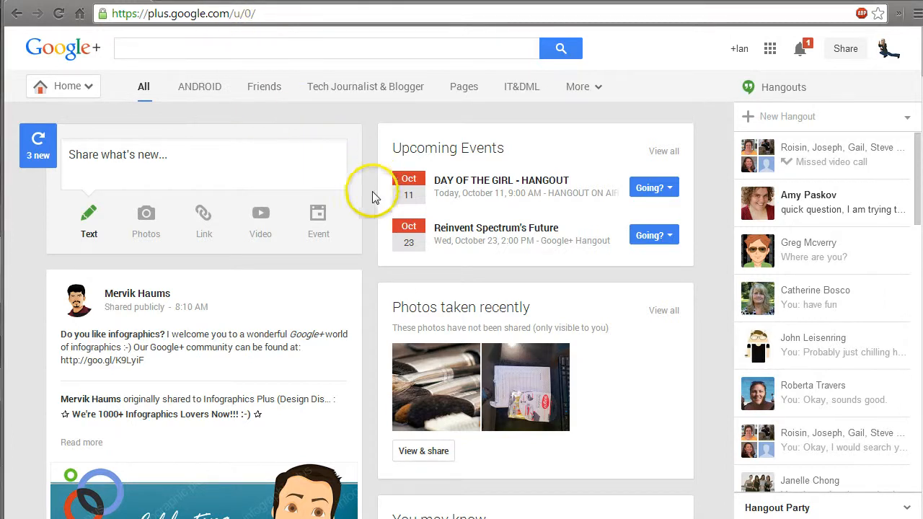
{"action": "mouse_move", "coordinate": [374, 208]}
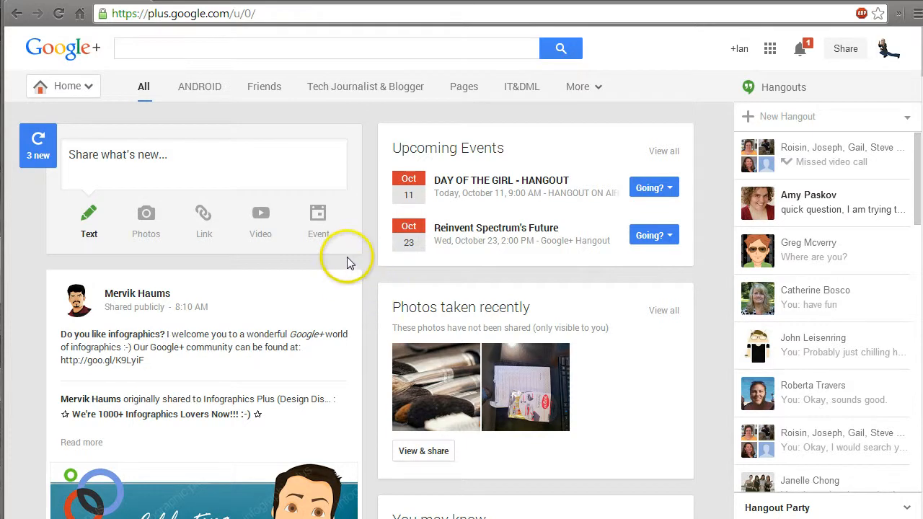
{"action": "mouse_move", "coordinate": [373, 338]}
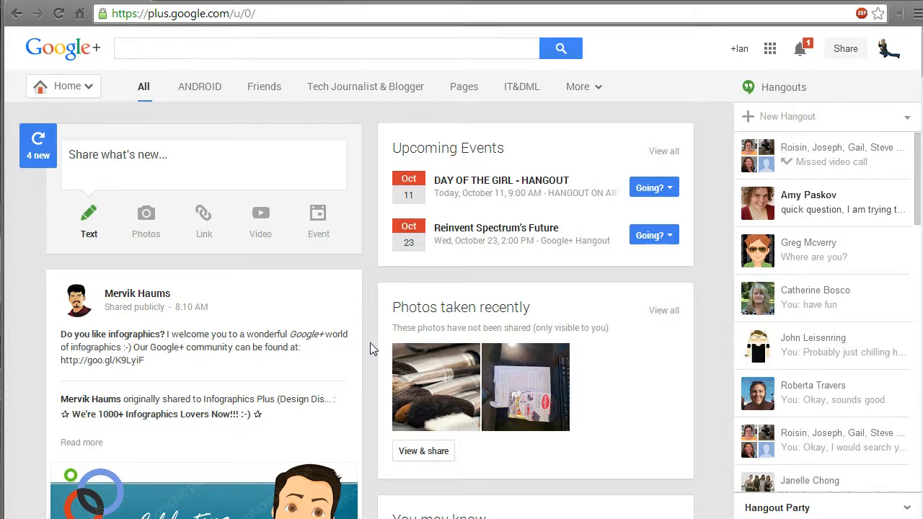
{"action": "mouse_move", "coordinate": [369, 263]}
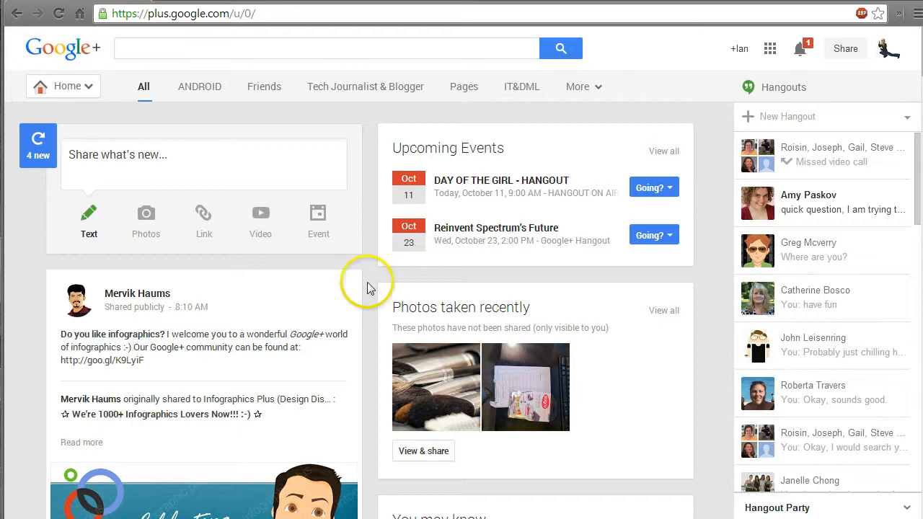
{"action": "mouse_move", "coordinate": [710, 303]}
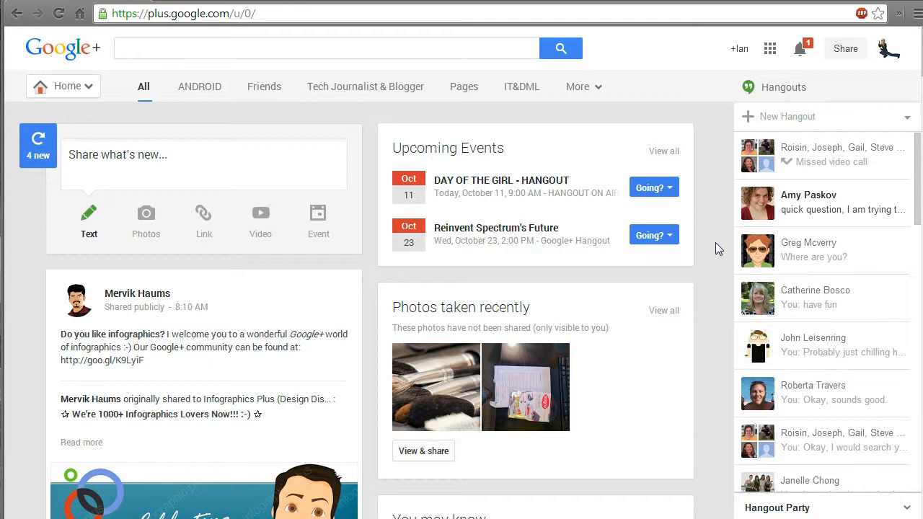
{"action": "mouse_move", "coordinate": [720, 202]}
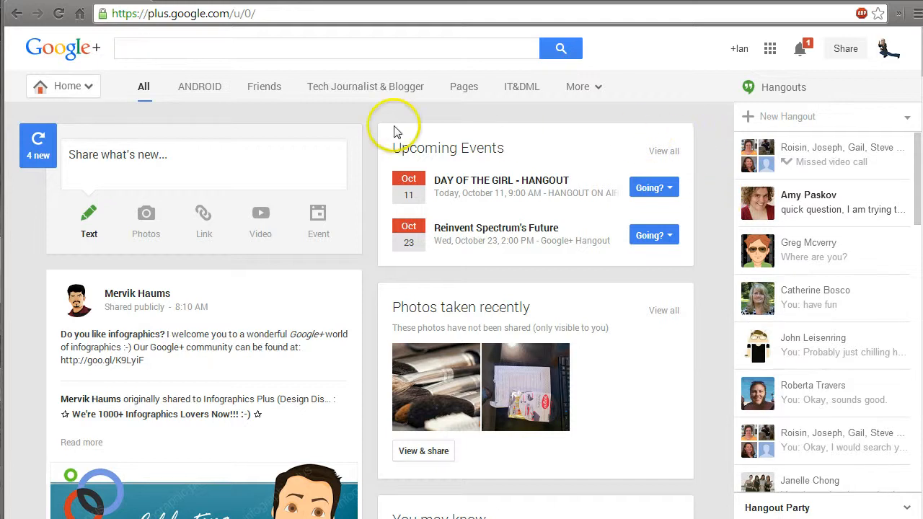
{"action": "mouse_move", "coordinate": [800, 49]}
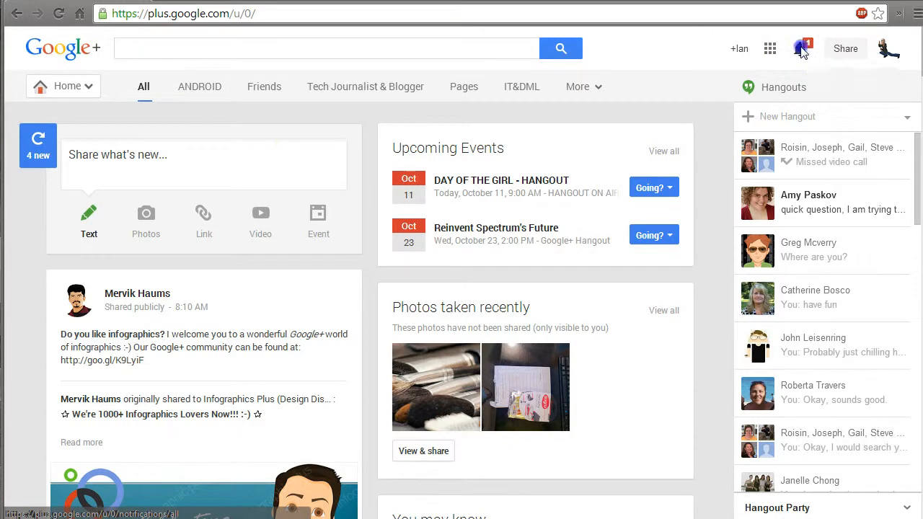
Step: Open the notification bell to review the new Google+ notifications
{"action": "left_click", "coordinate": [799, 49]}
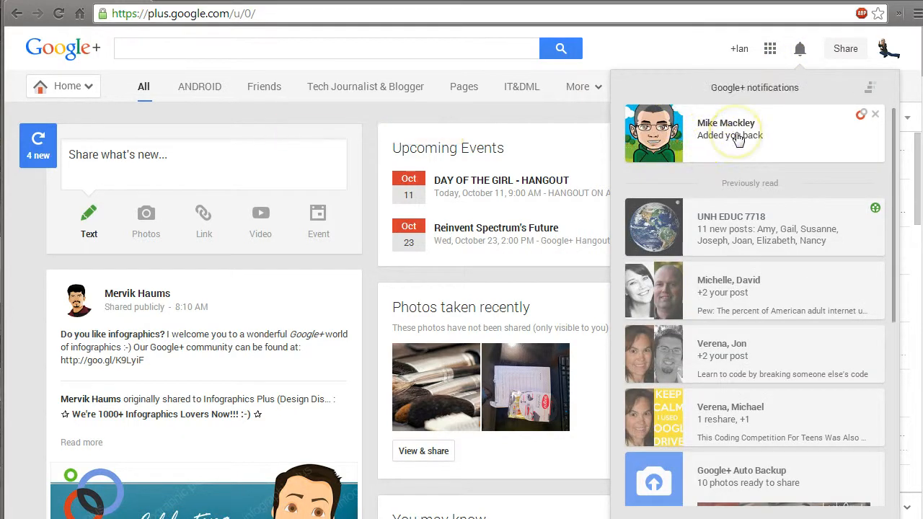
{"action": "mouse_move", "coordinate": [733, 146]}
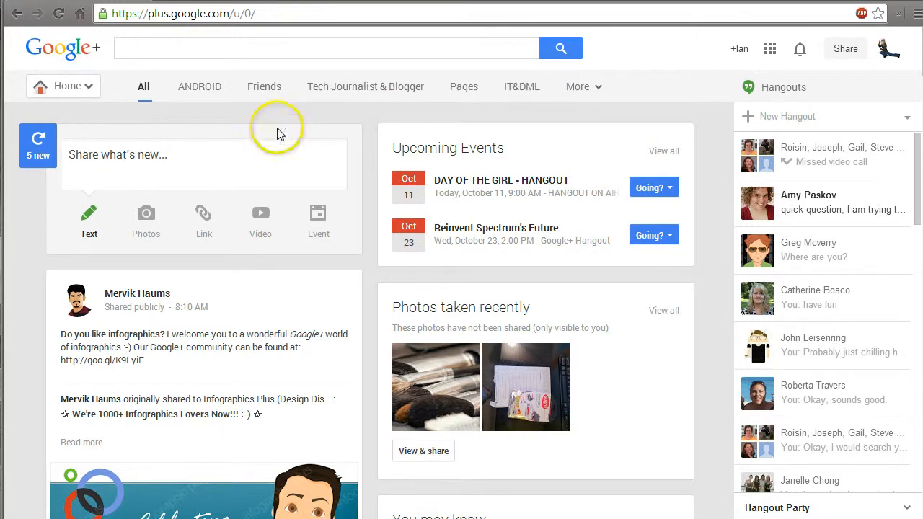
{"action": "mouse_move", "coordinate": [516, 135]}
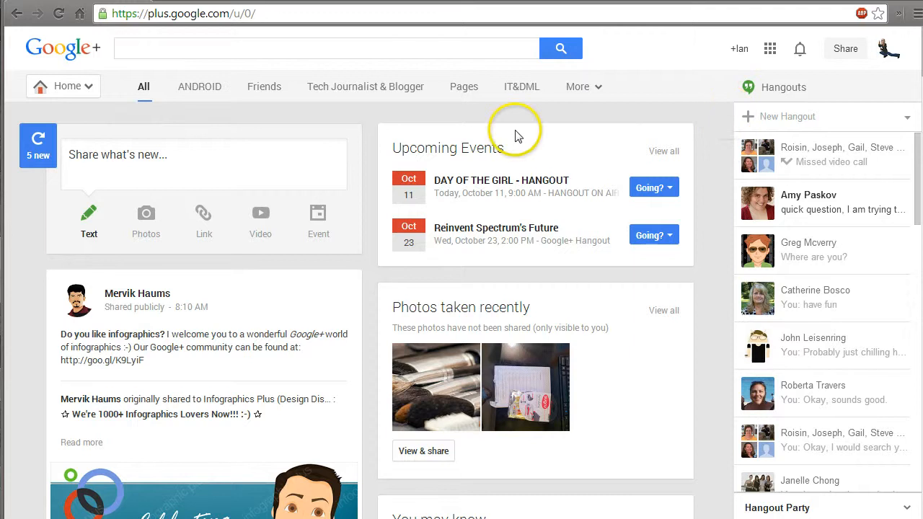
{"action": "mouse_move", "coordinate": [794, 90]}
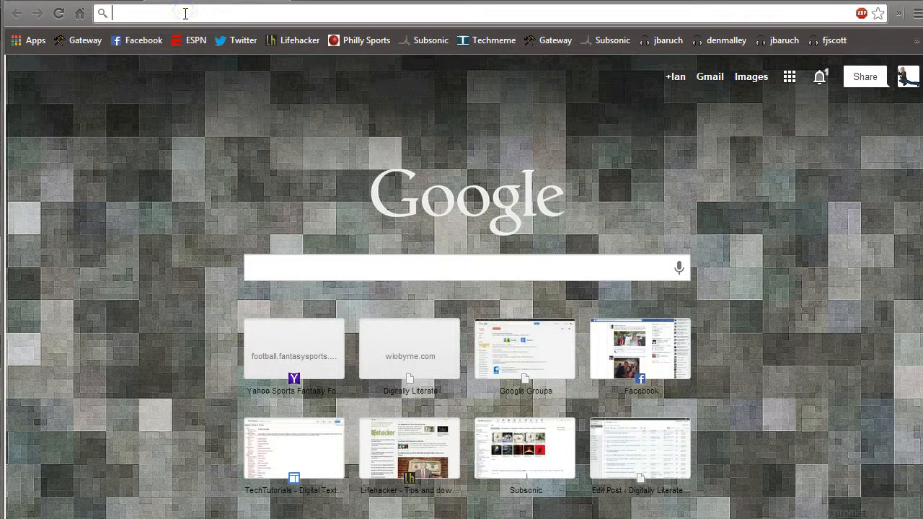
Step: Search the web for 'google hangouts' and open the 'Hangouts - Google' result
{"action": "type", "text": "google"}
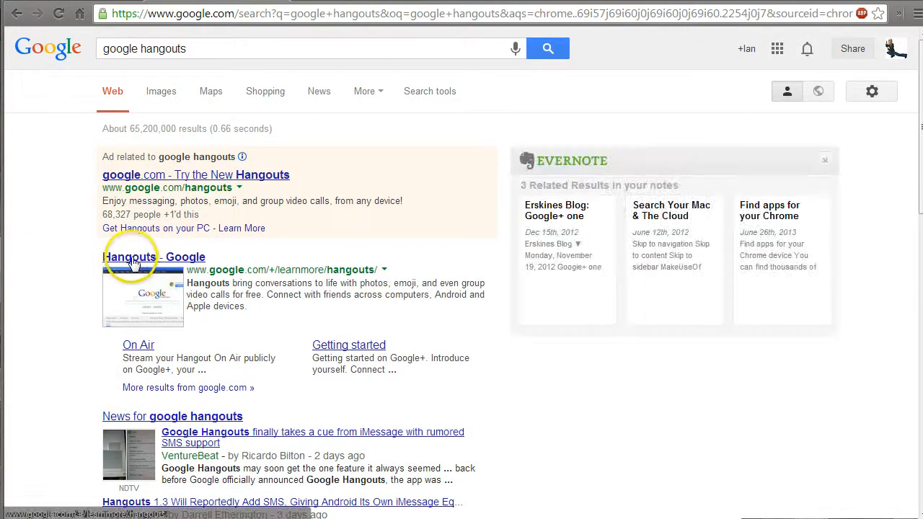
{"action": "left_click", "coordinate": [130, 256]}
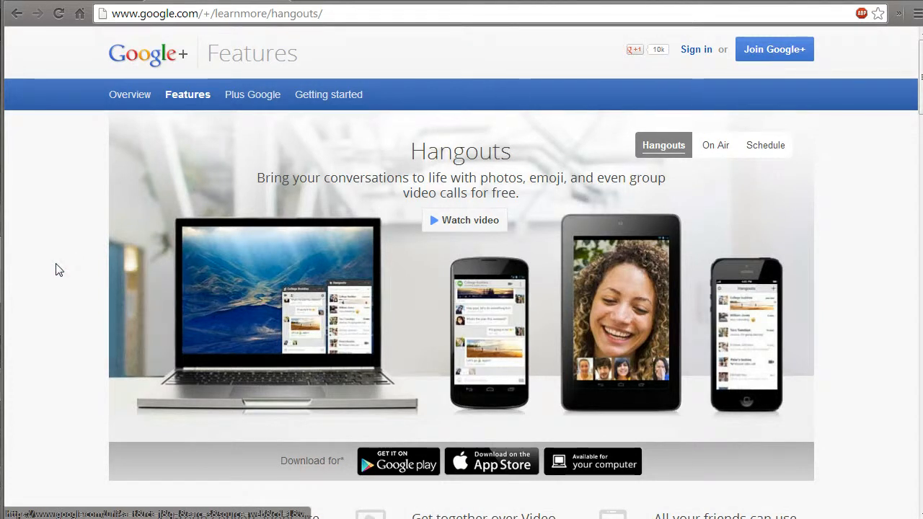
Step: Scroll down the Hangouts features page to see group conversations, calls and devices
{"action": "scroll", "scroll_direction": "down", "scroll_amount": 3}
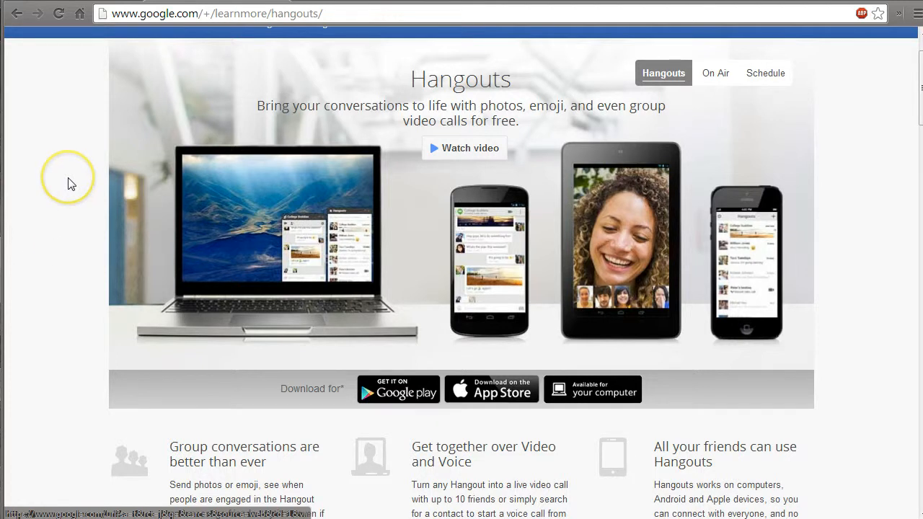
{"action": "mouse_move", "coordinate": [67, 234]}
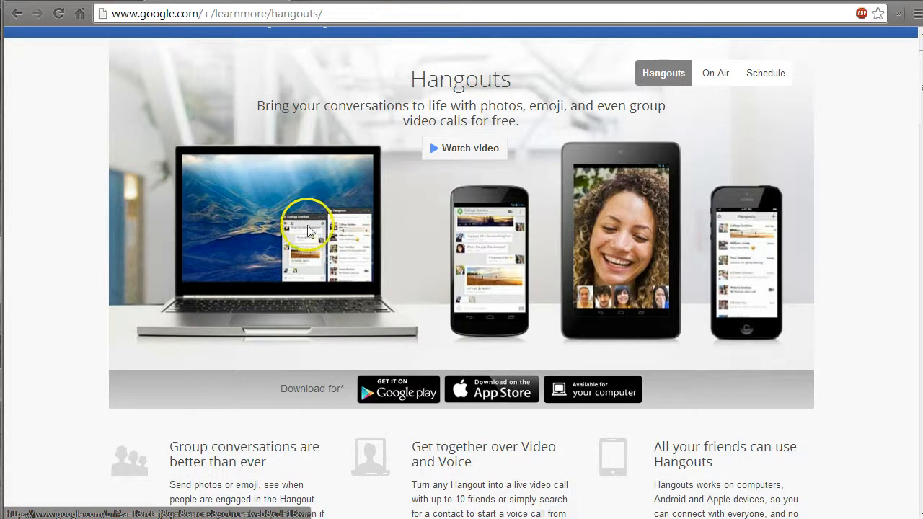
{"action": "mouse_move", "coordinate": [283, 193]}
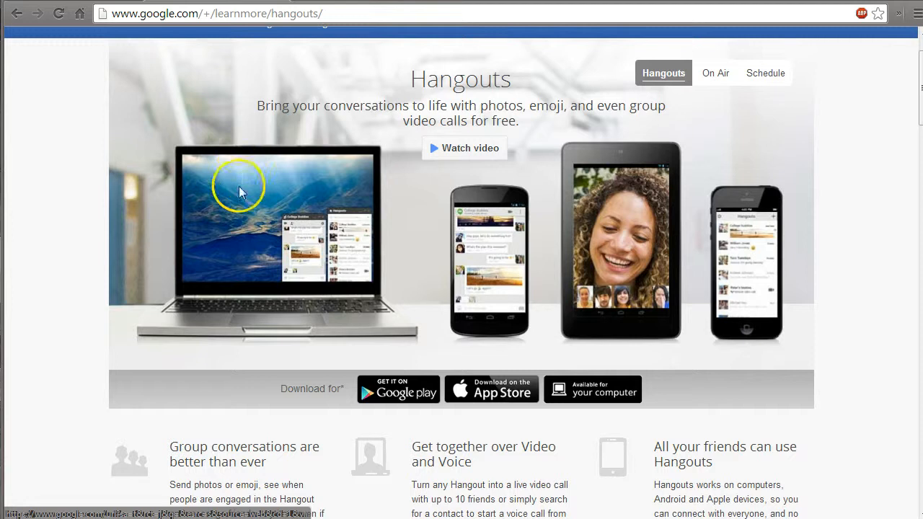
{"action": "mouse_move", "coordinate": [642, 266]}
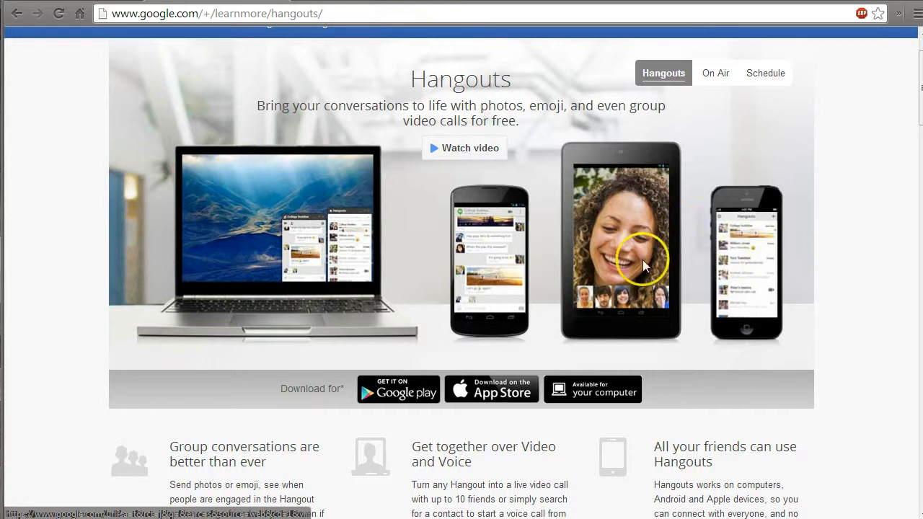
{"action": "mouse_move", "coordinate": [444, 271]}
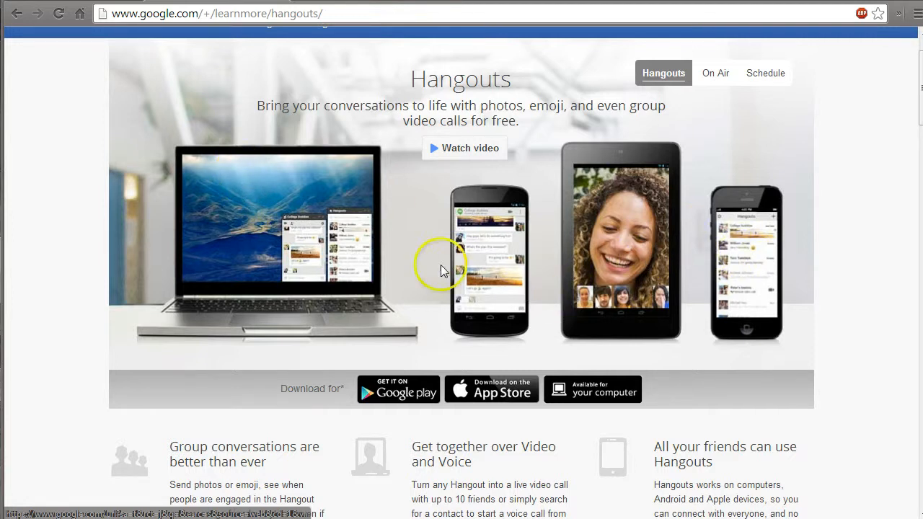
{"action": "mouse_move", "coordinate": [494, 214]}
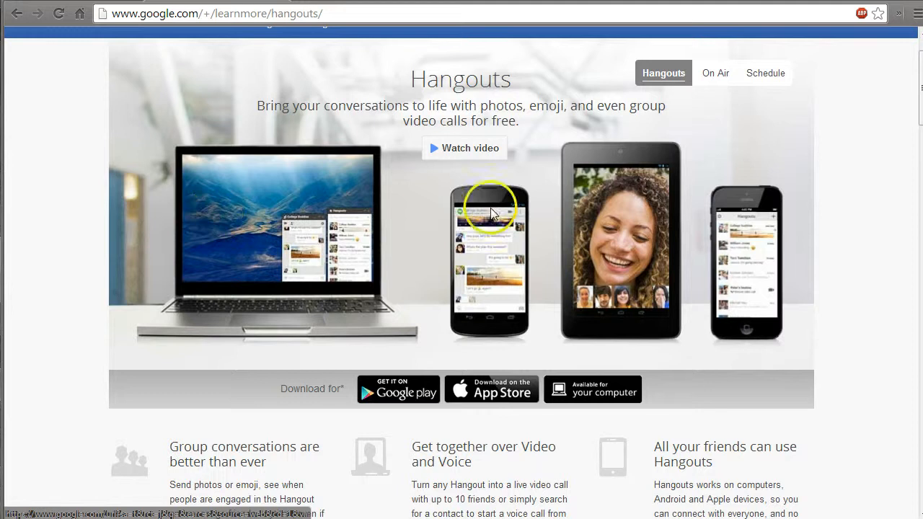
{"action": "mouse_move", "coordinate": [525, 251]}
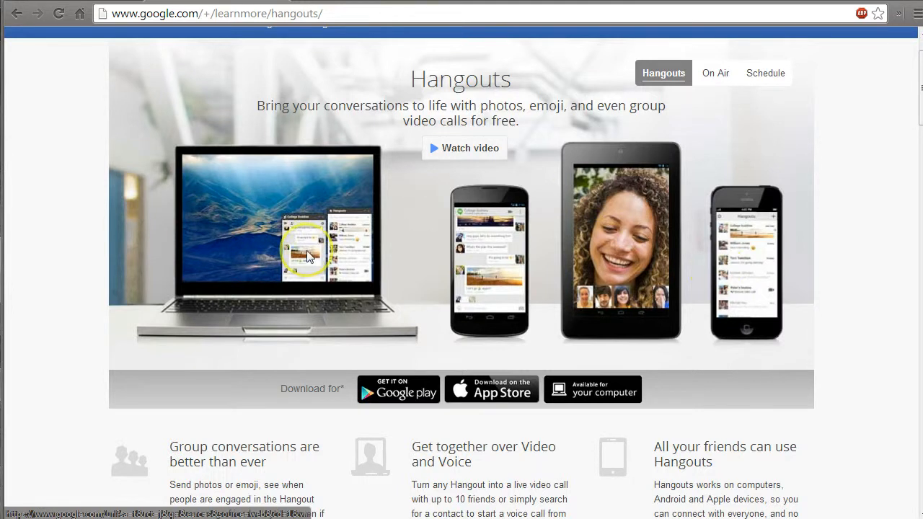
{"action": "mouse_move", "coordinate": [286, 258]}
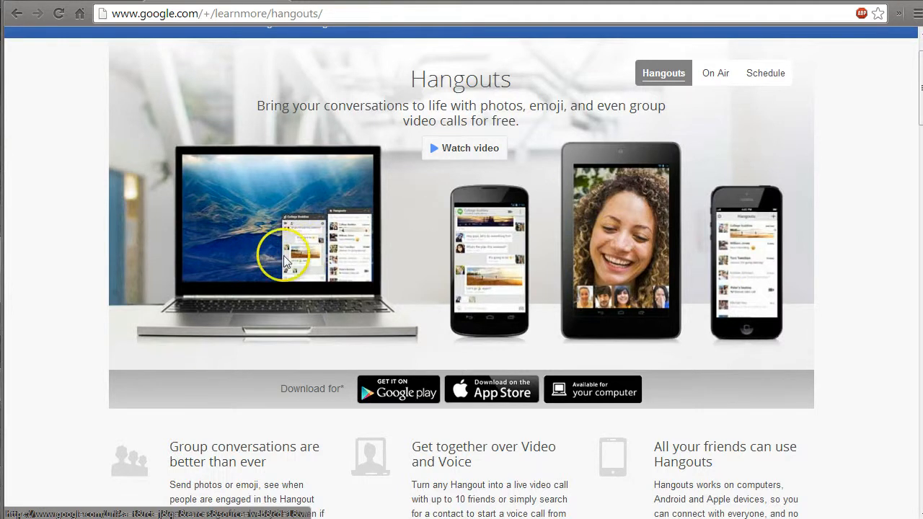
{"action": "mouse_move", "coordinate": [233, 245]}
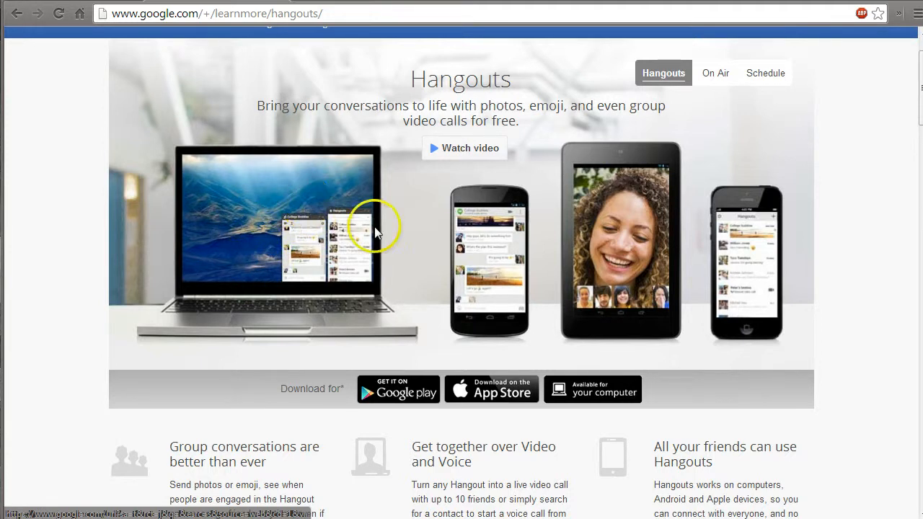
{"action": "mouse_move", "coordinate": [666, 239]}
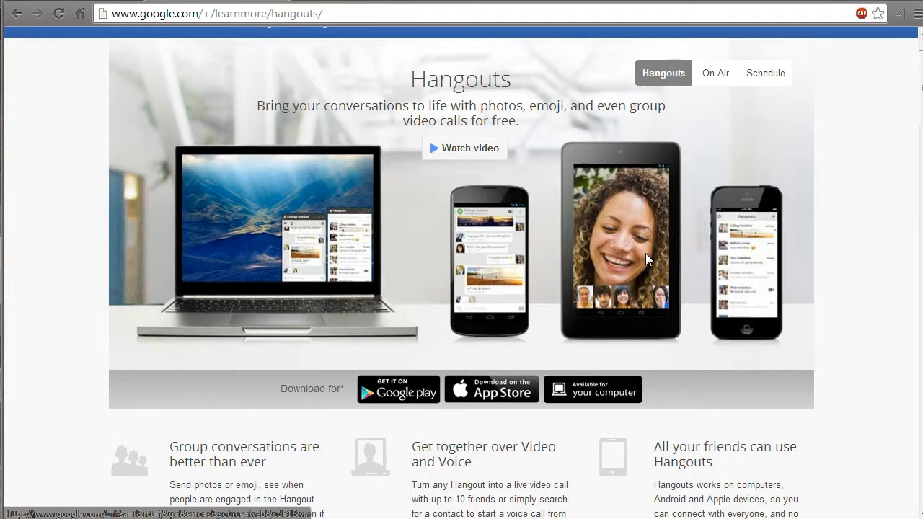
{"action": "mouse_move", "coordinate": [526, 330]}
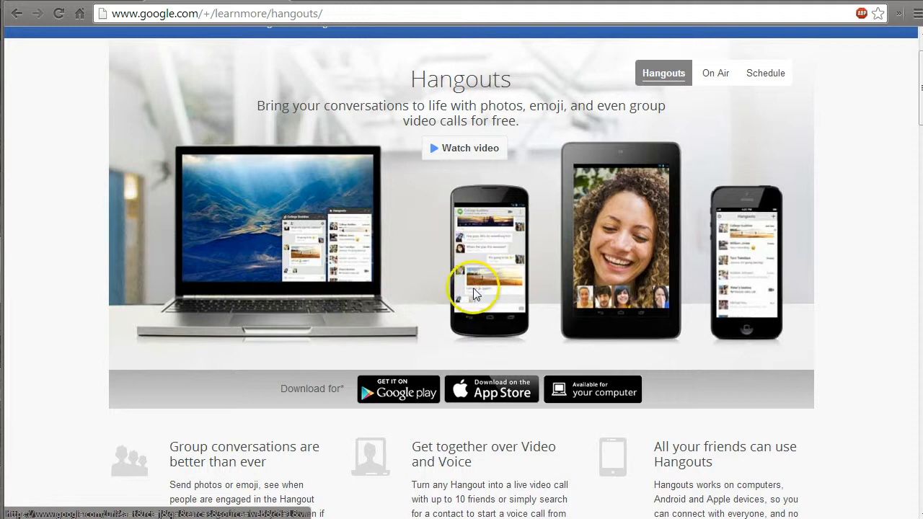
{"action": "mouse_move", "coordinate": [482, 242]}
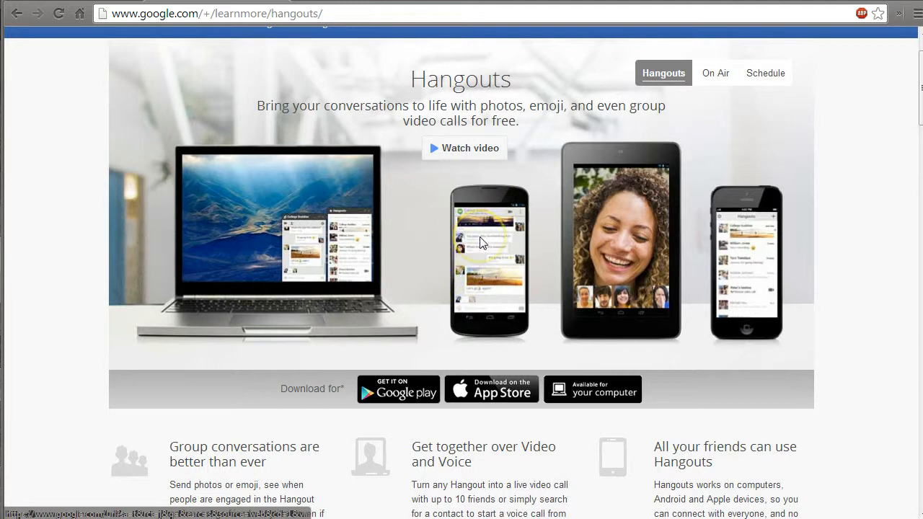
{"action": "mouse_move", "coordinate": [667, 219]}
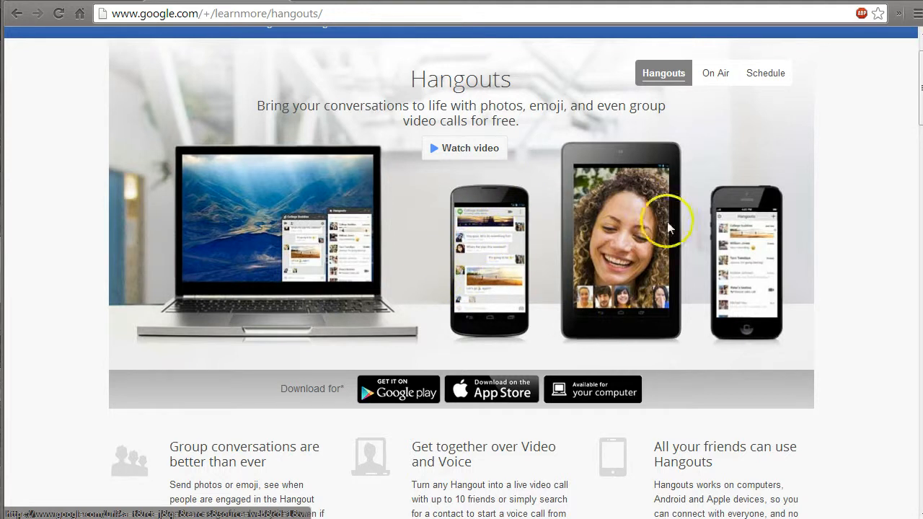
{"action": "mouse_move", "coordinate": [531, 242]}
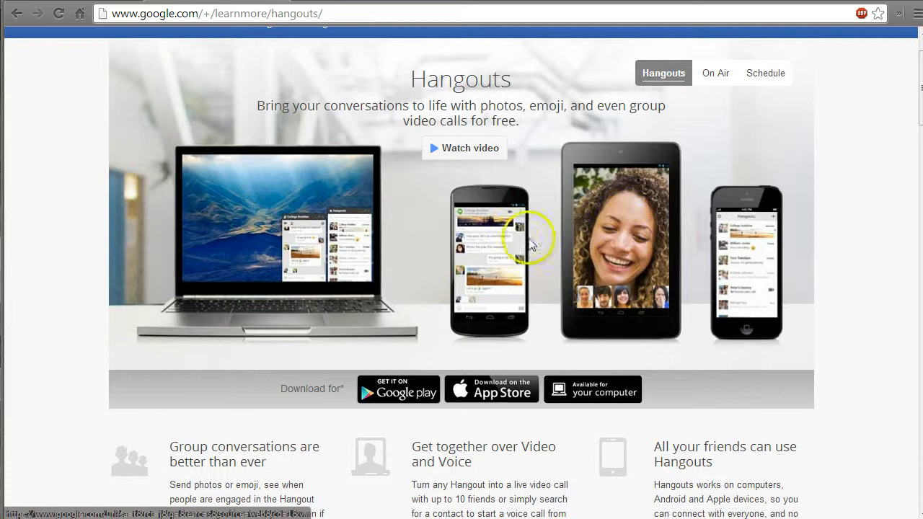
{"action": "mouse_move", "coordinate": [387, 291]}
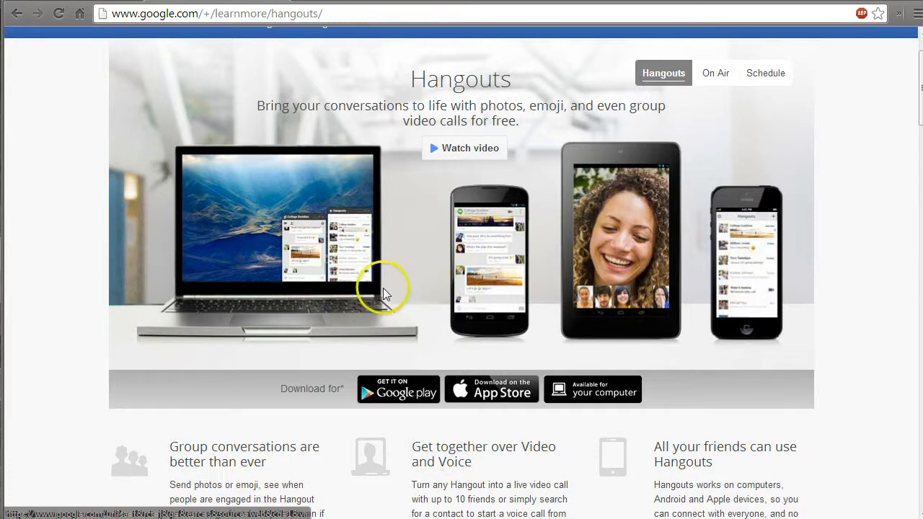
{"action": "mouse_move", "coordinate": [64, 244]}
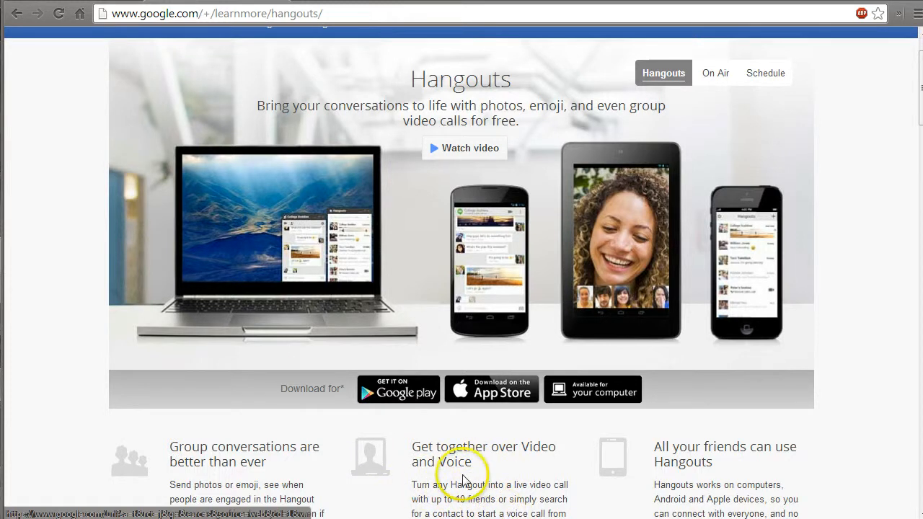
{"action": "mouse_move", "coordinate": [38, 225]}
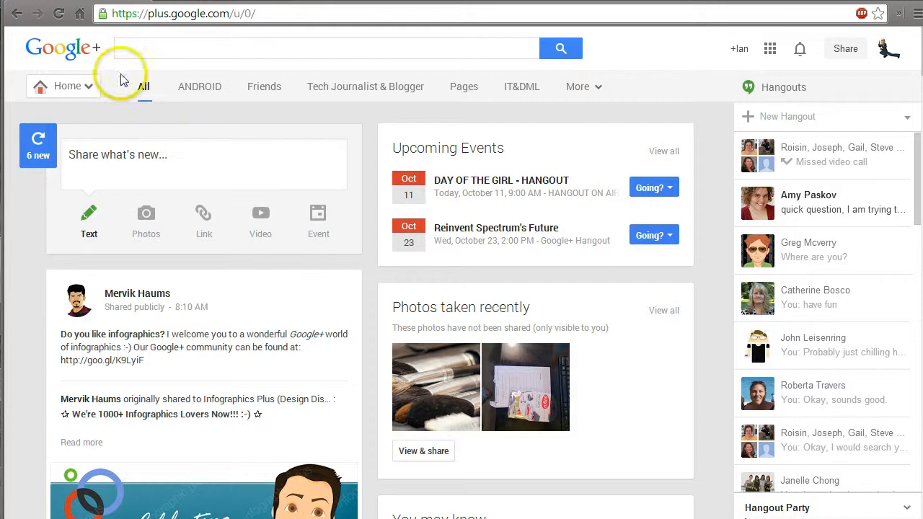
{"action": "mouse_move", "coordinate": [303, 115]}
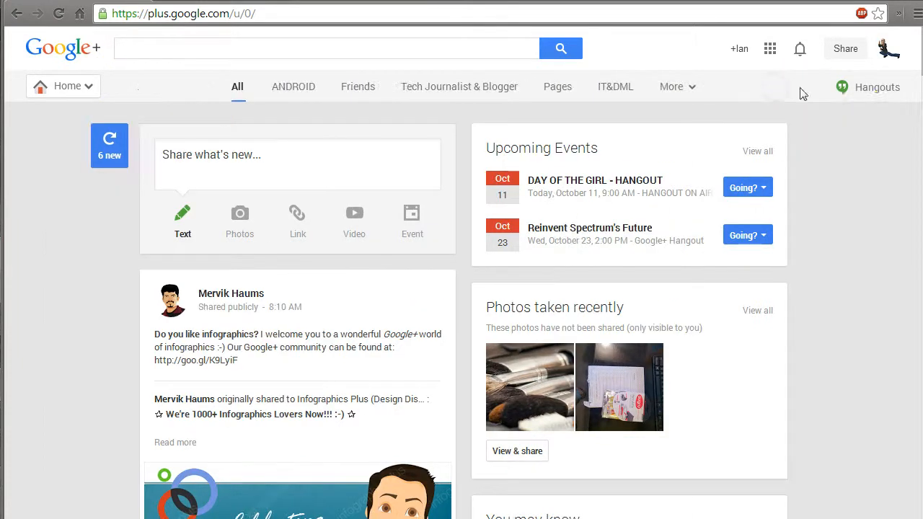
{"action": "left_click", "coordinate": [866, 87]}
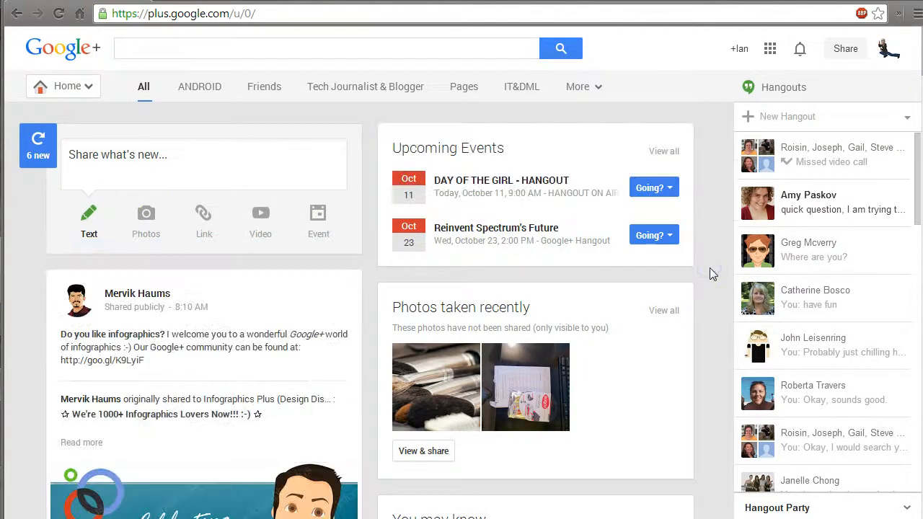
{"action": "mouse_move", "coordinate": [718, 274]}
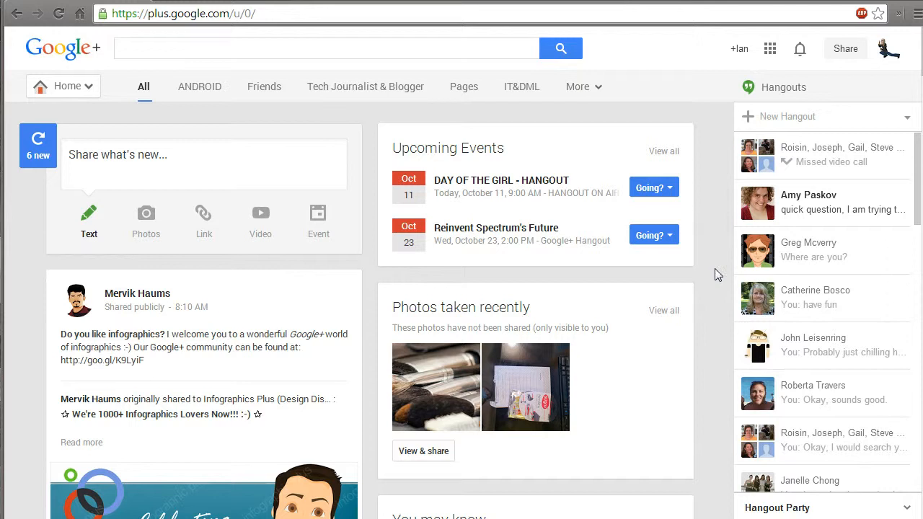
{"action": "mouse_move", "coordinate": [718, 320]}
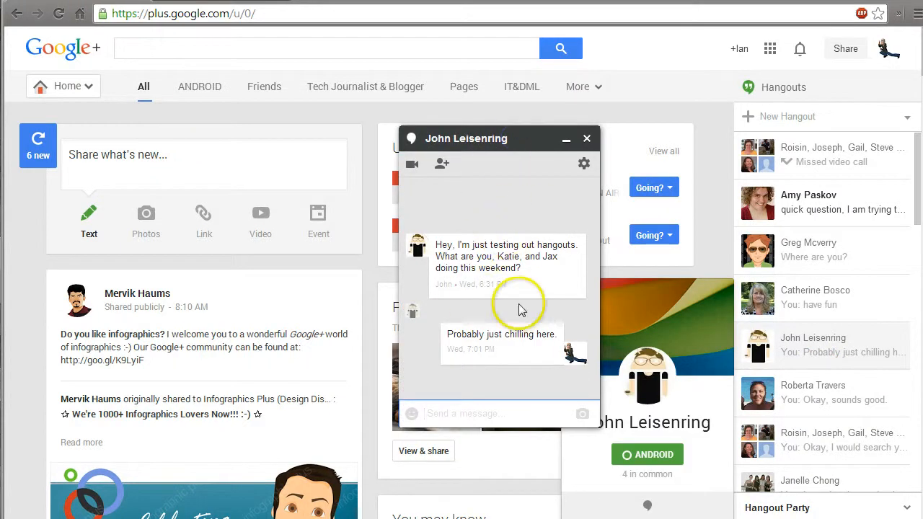
{"action": "mouse_move", "coordinate": [501, 299]}
{"action": "type", "text": "Are a"}
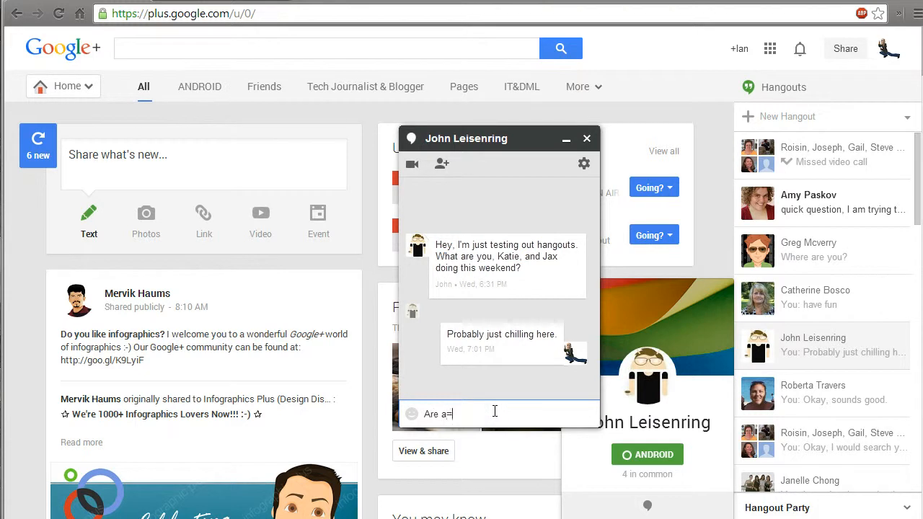
{"action": "type", "text": "ytou"}
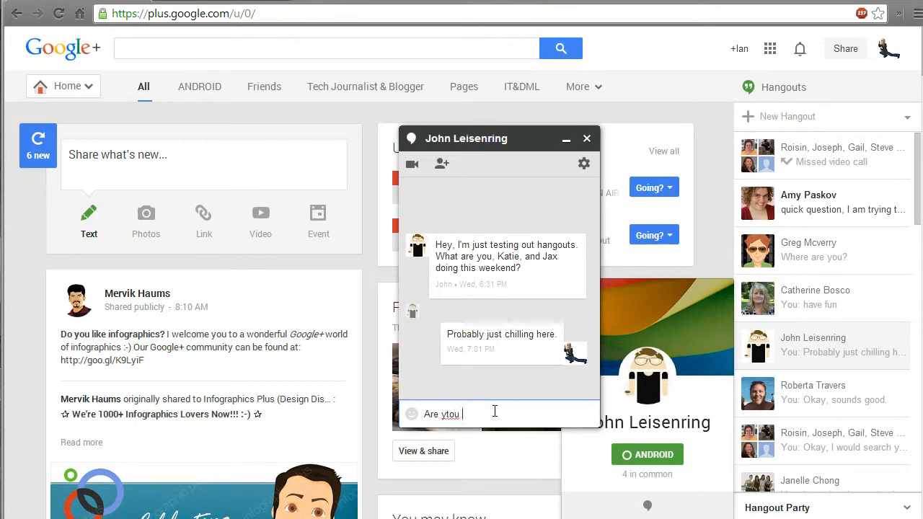
{"action": "key", "text": "BackSpace"}
{"action": "type", "text": " coming"}
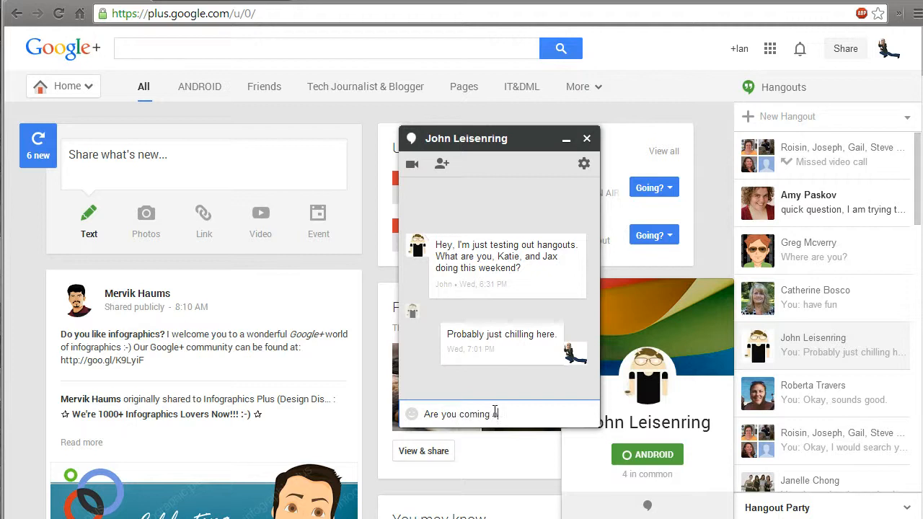
{"action": "type", "text": "ver this we"}
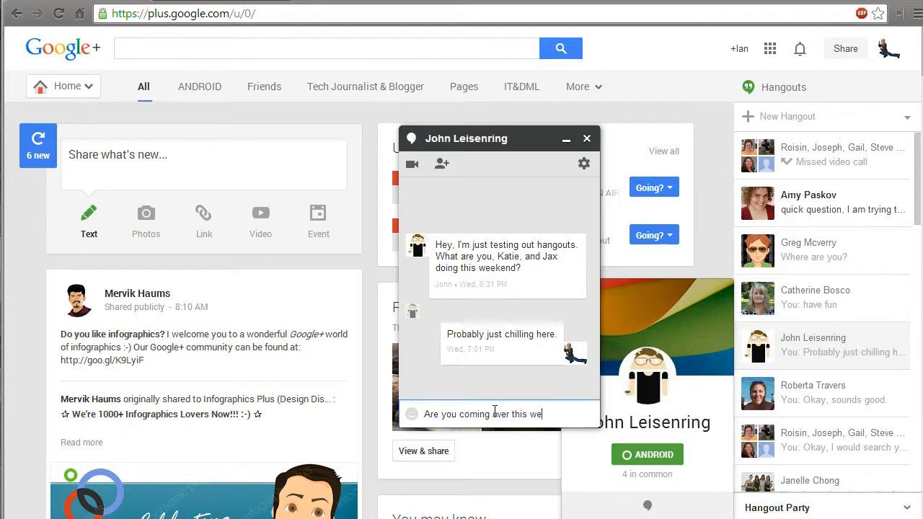
{"action": "type", "text": "ekend?"}
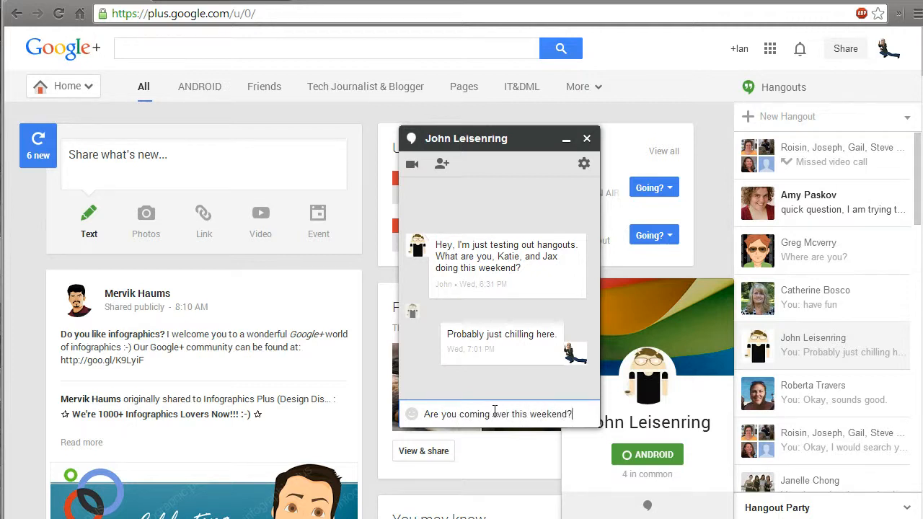
{"action": "key", "text": "enter"}
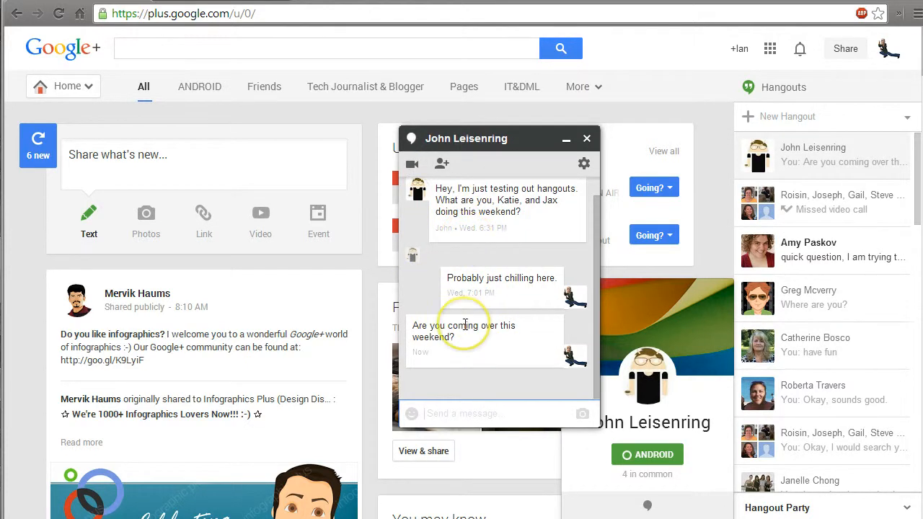
{"action": "mouse_move", "coordinate": [413, 164]}
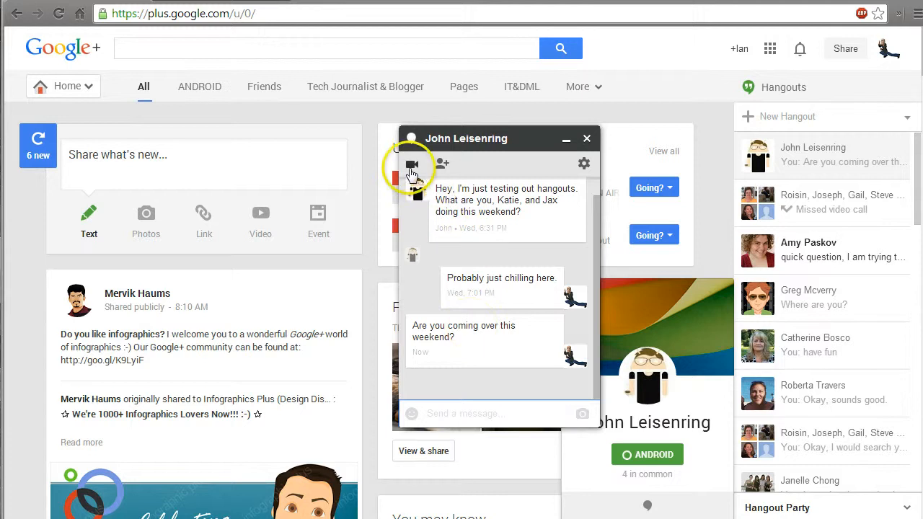
{"action": "mouse_move", "coordinate": [490, 315]}
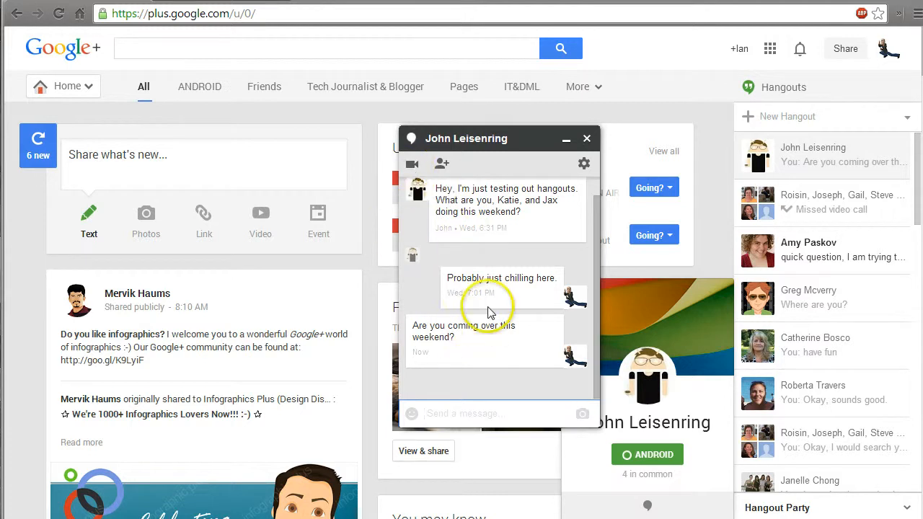
{"action": "mouse_move", "coordinate": [410, 138]}
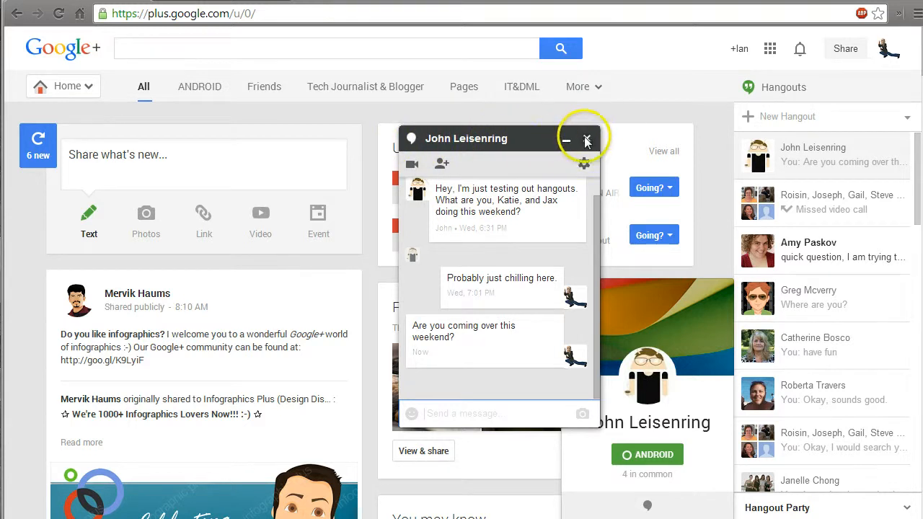
{"action": "left_click", "coordinate": [586, 140]}
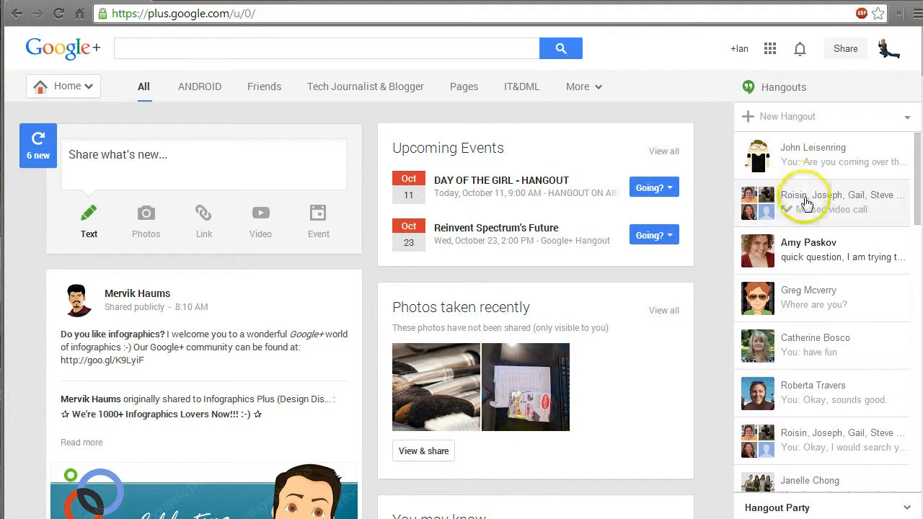
{"action": "left_click", "coordinate": [788, 115]}
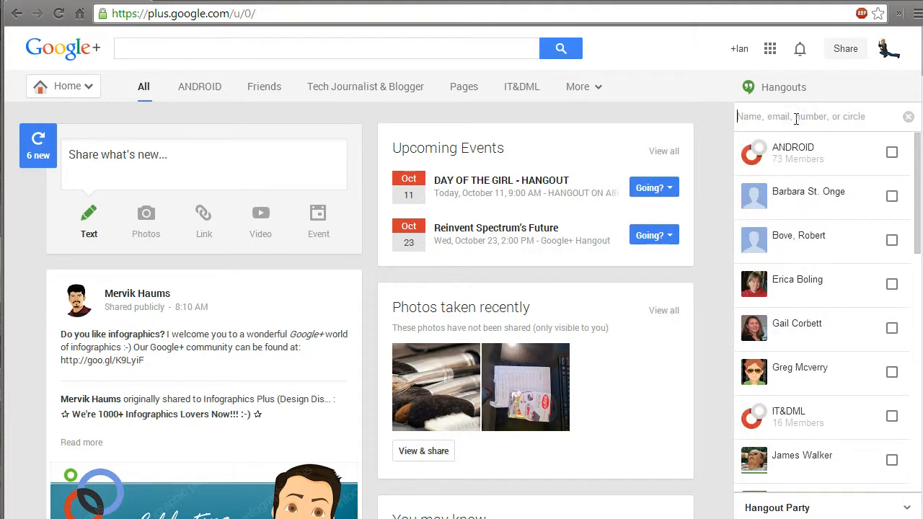
{"action": "type", "text": "greg"}
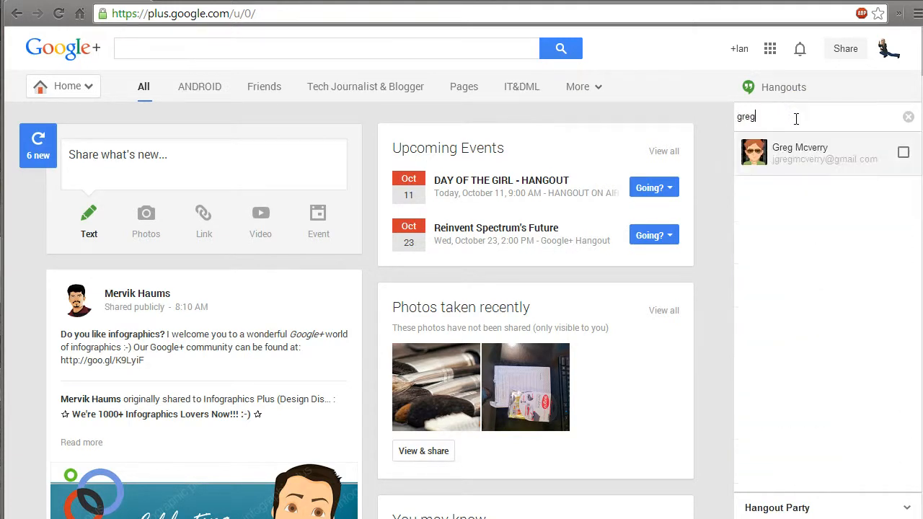
{"action": "left_click", "coordinate": [799, 153]}
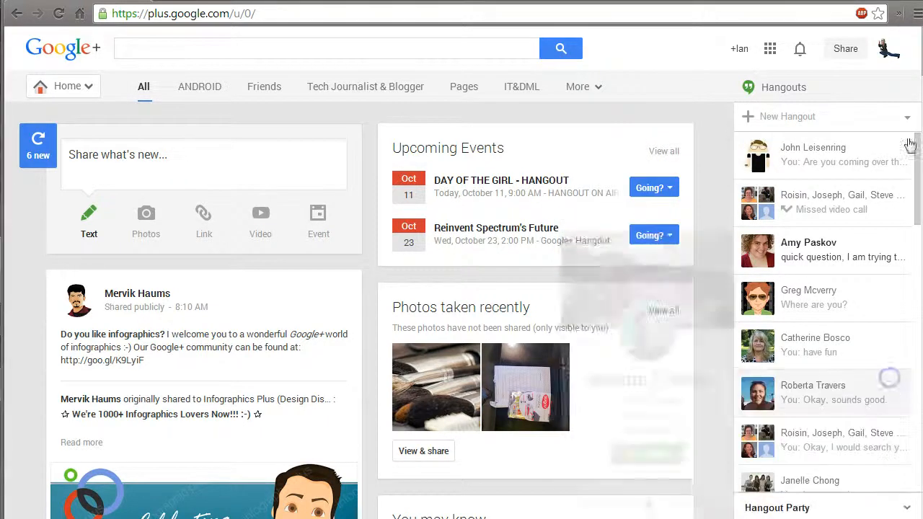
{"action": "left_click", "coordinate": [788, 115]}
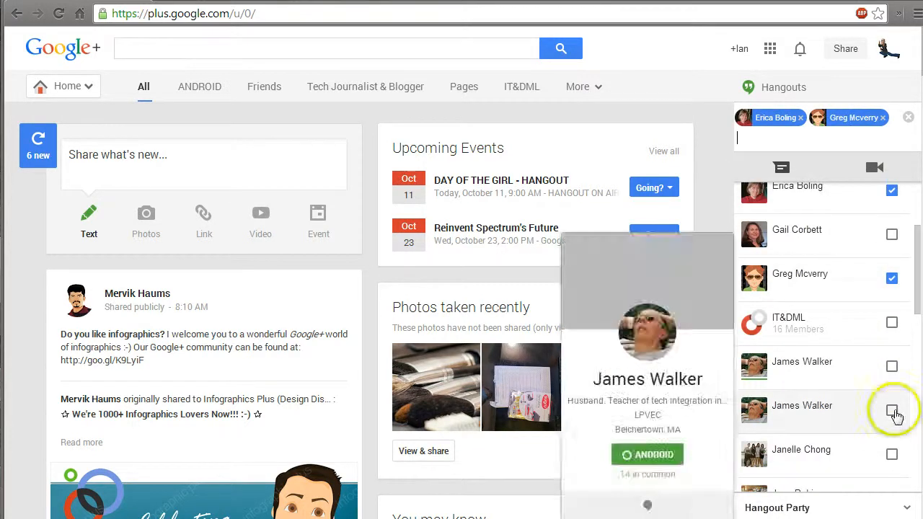
{"action": "left_click", "coordinate": [892, 411]}
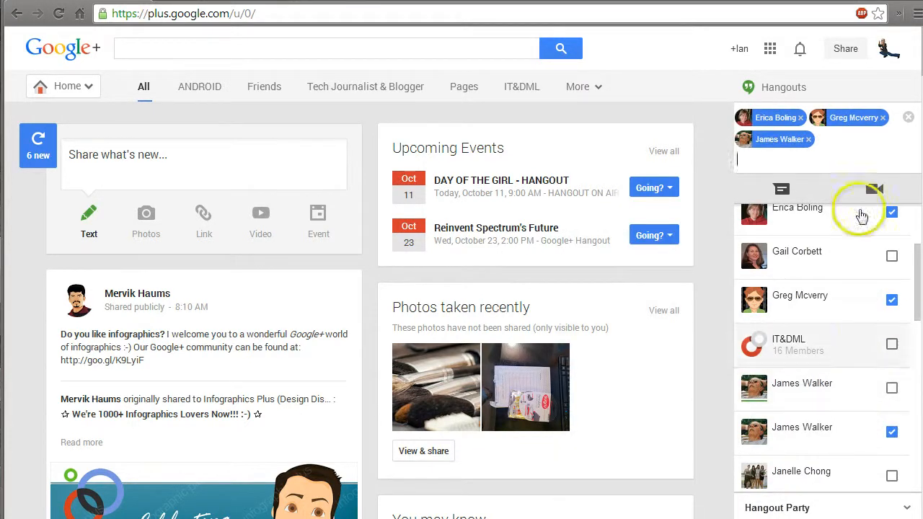
{"action": "mouse_move", "coordinate": [782, 189]}
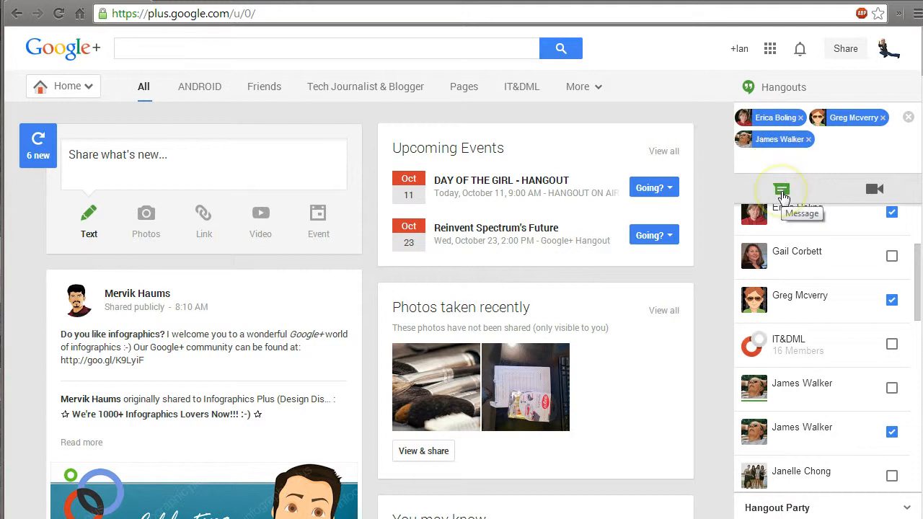
{"action": "mouse_move", "coordinate": [873, 189]}
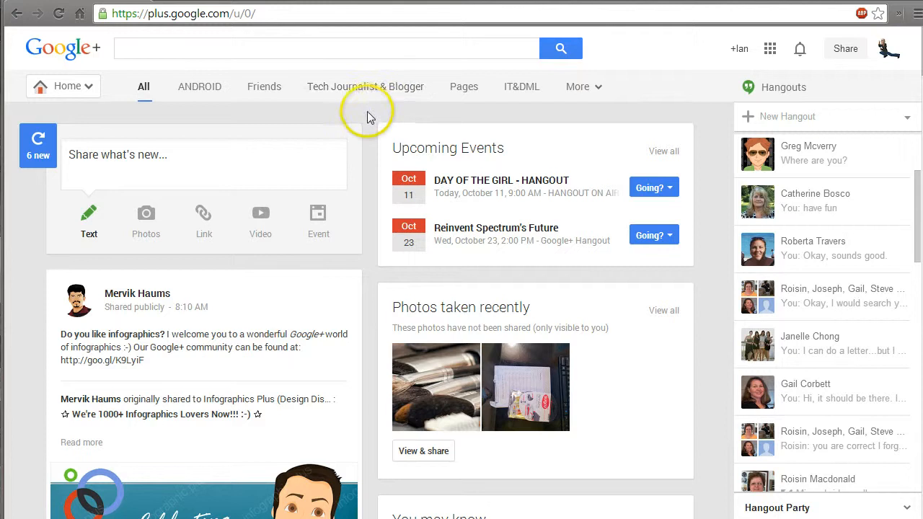
{"action": "mouse_move", "coordinate": [369, 118]}
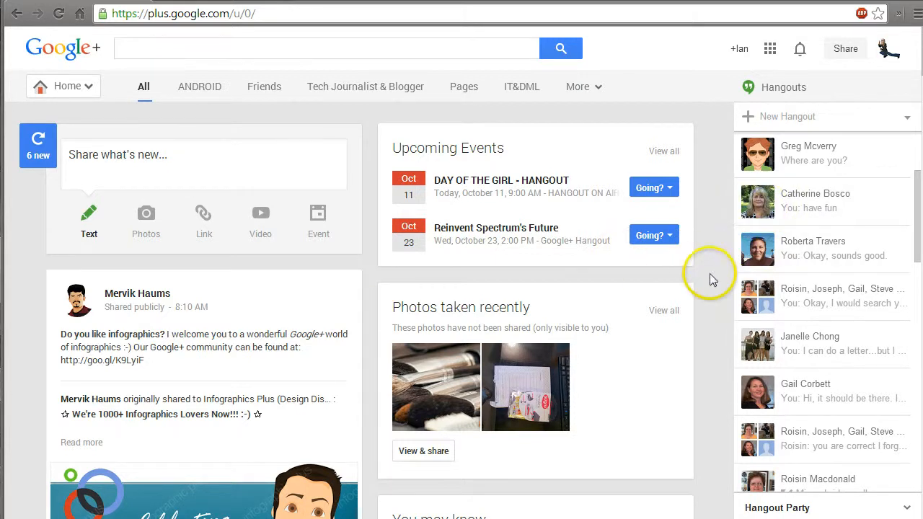
{"action": "mouse_move", "coordinate": [712, 156]}
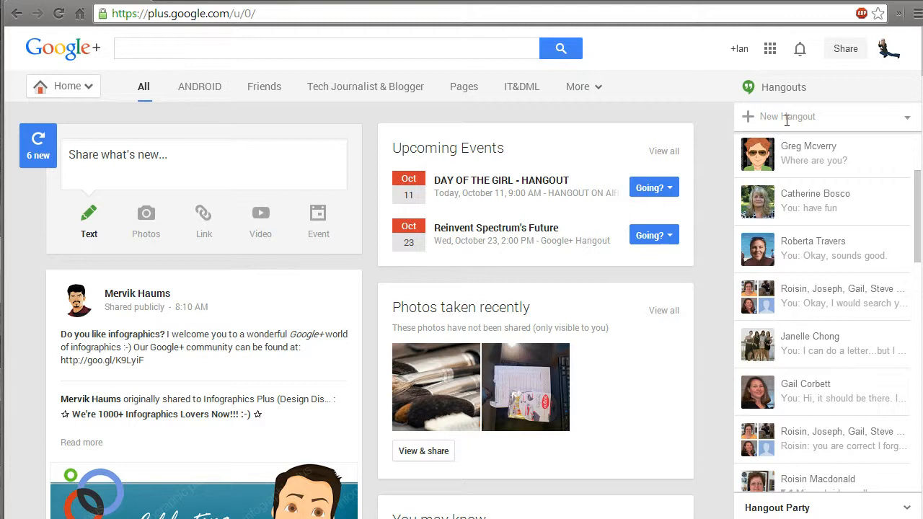
{"action": "mouse_move", "coordinate": [715, 237]}
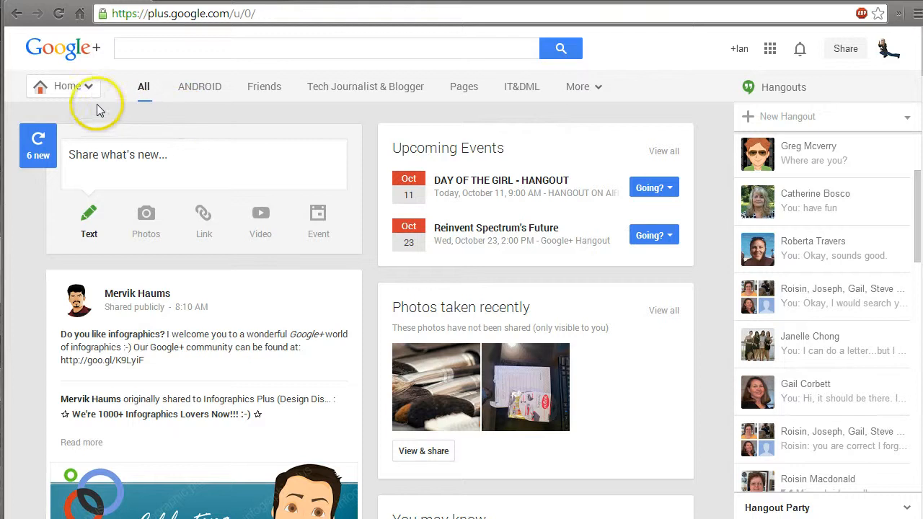
Step: Navigate from the Home dropdown to Hangouts On Air and scroll through the live broadcasts
{"action": "left_click", "coordinate": [86, 87]}
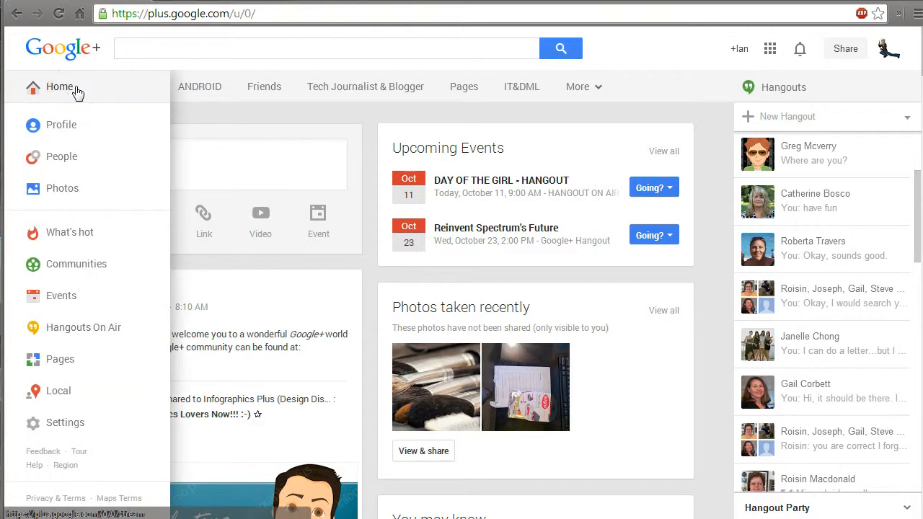
{"action": "mouse_move", "coordinate": [78, 327]}
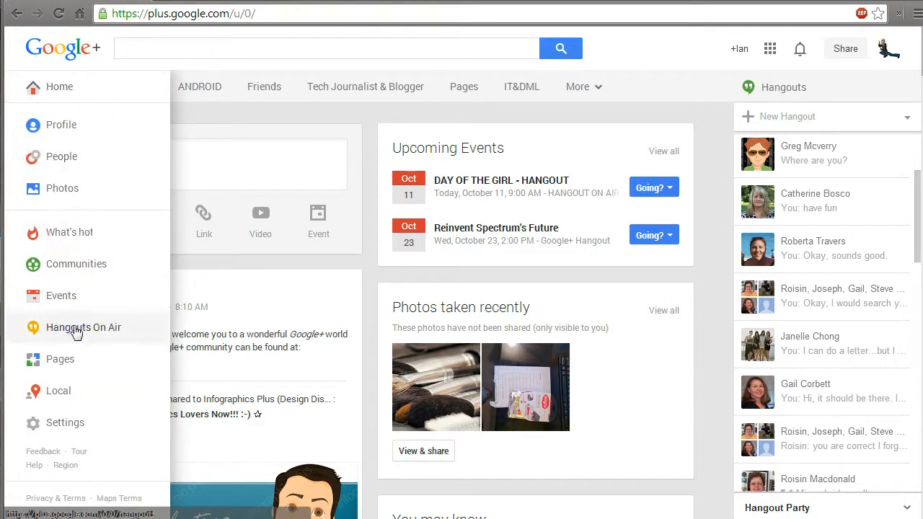
{"action": "left_click", "coordinate": [83, 326]}
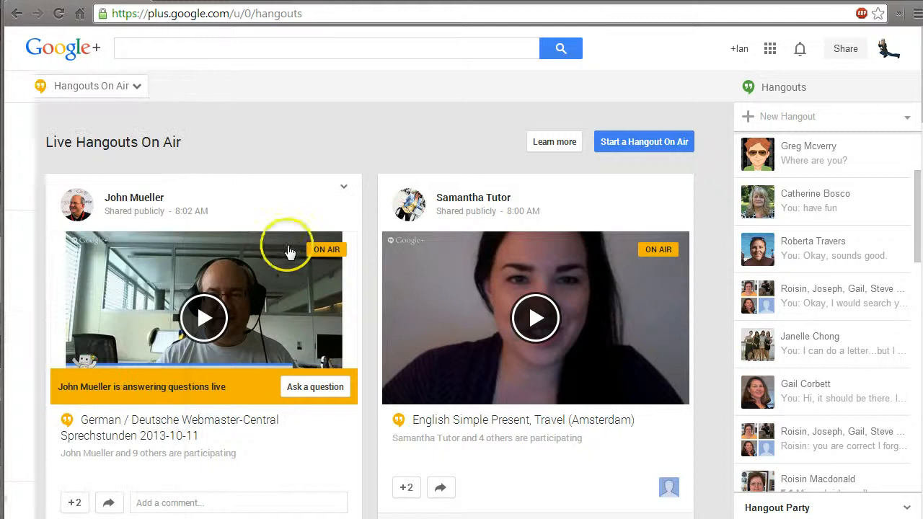
{"action": "scroll", "scroll_direction": "down", "scroll_amount": 3}
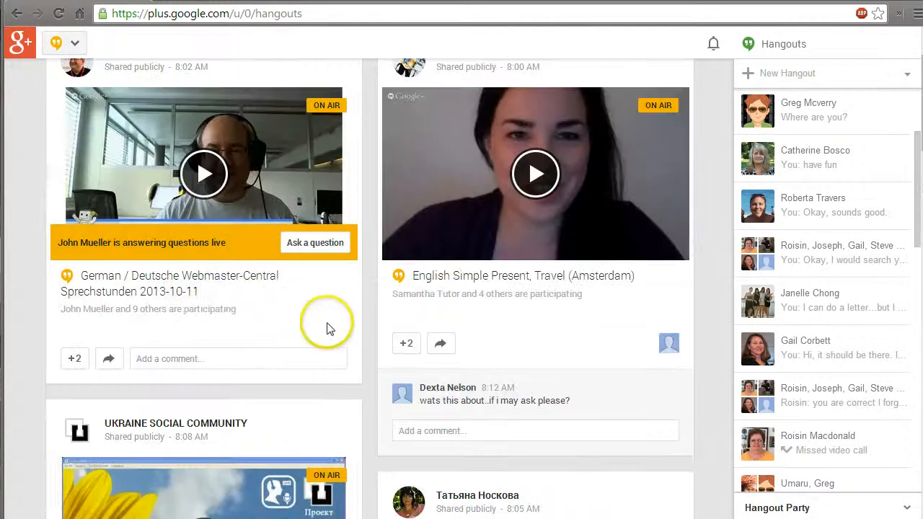
{"action": "scroll", "scroll_direction": "down", "scroll_amount": 3}
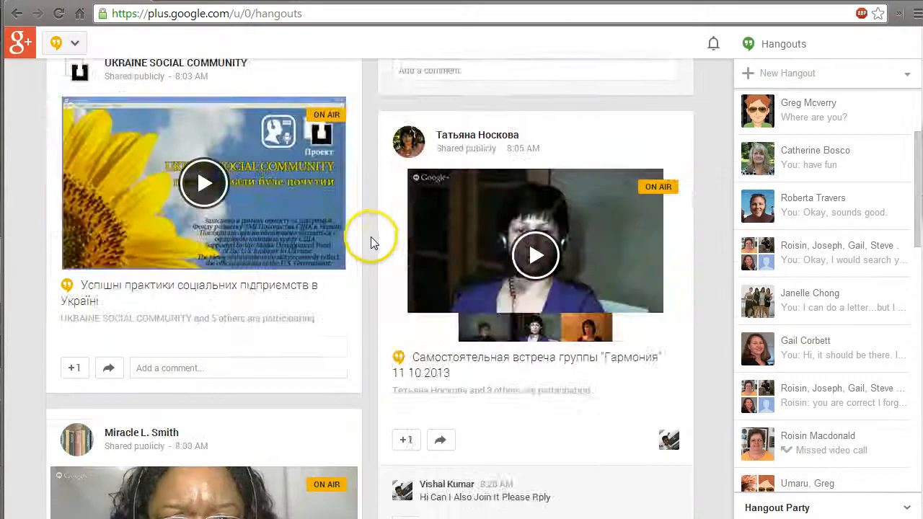
{"action": "scroll", "scroll_direction": "down", "scroll_amount": 3}
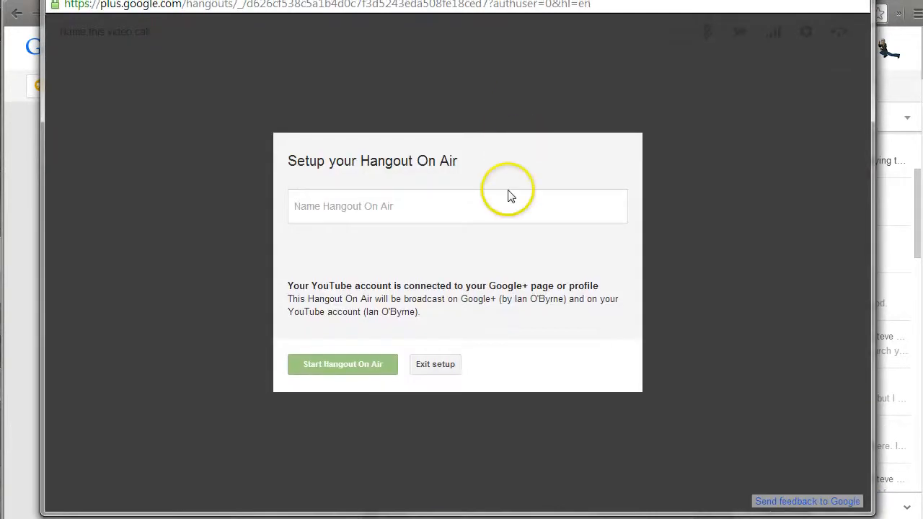
Step: Name the Hangout On Air 'Test' and start it
{"action": "left_click", "coordinate": [457, 205]}
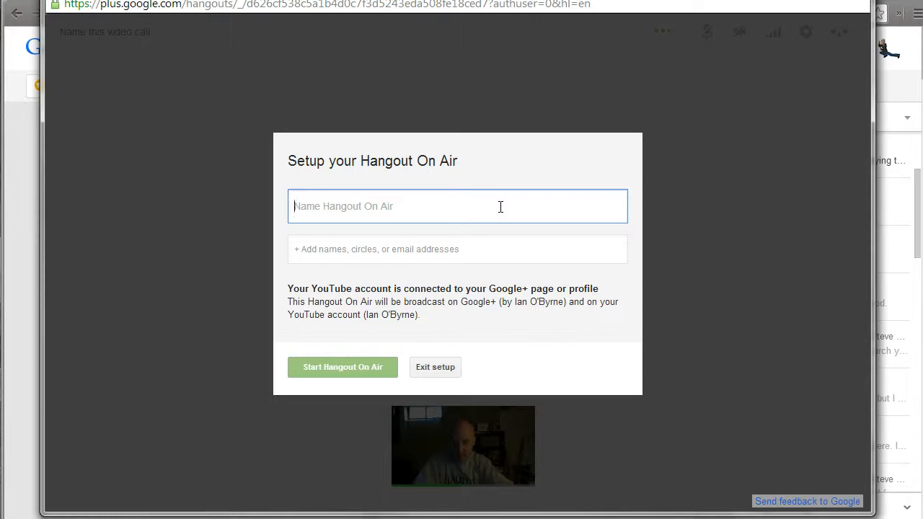
{"action": "type", "text": "Test"}
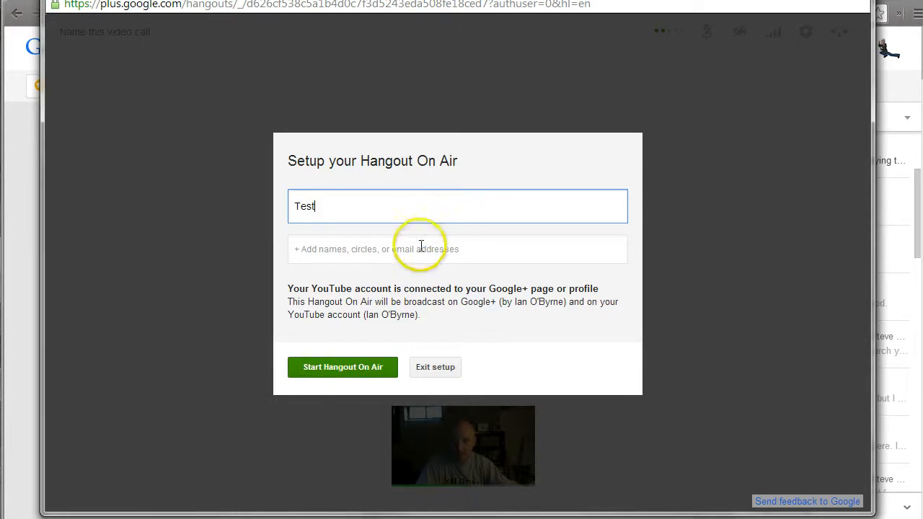
{"action": "left_click", "coordinate": [457, 248]}
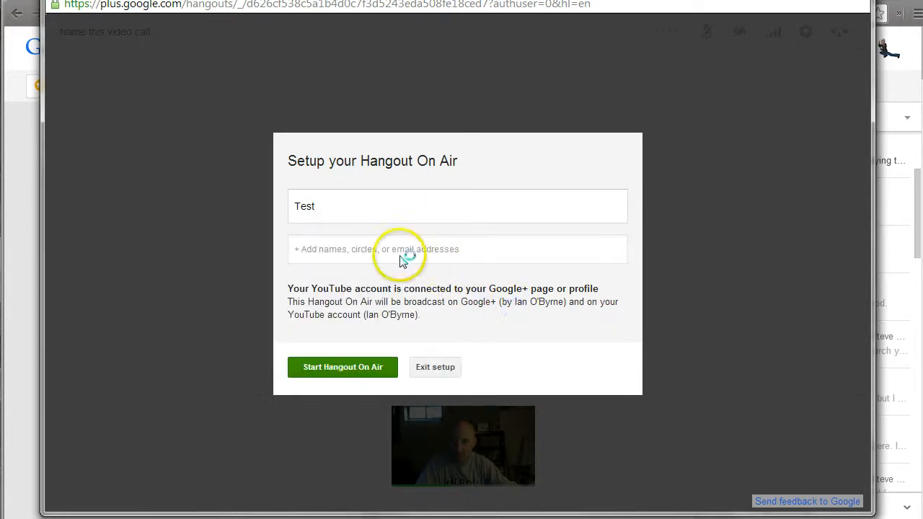
{"action": "mouse_move", "coordinate": [372, 368]}
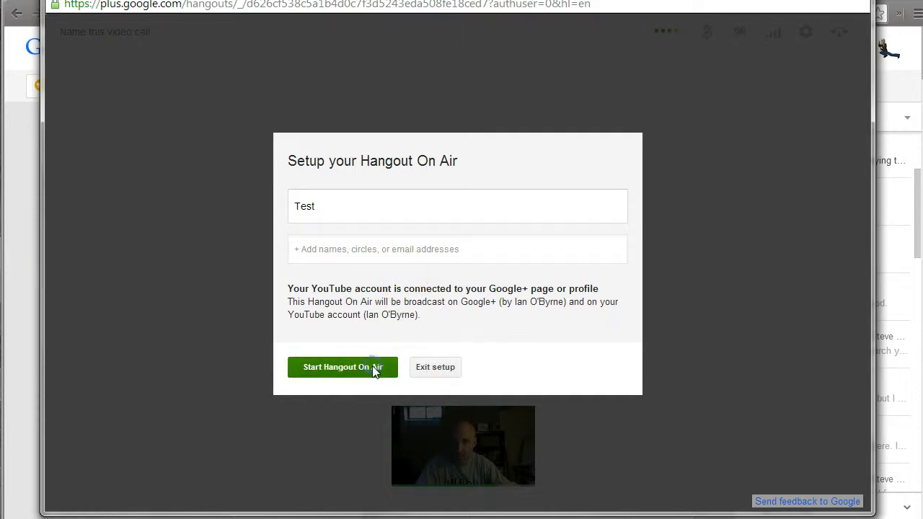
{"action": "left_click", "coordinate": [343, 367]}
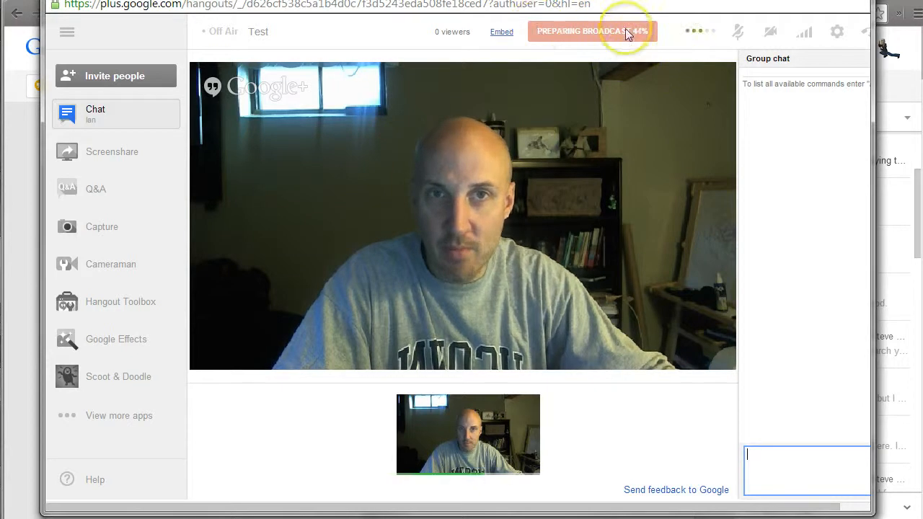
{"action": "mouse_move", "coordinate": [502, 31]}
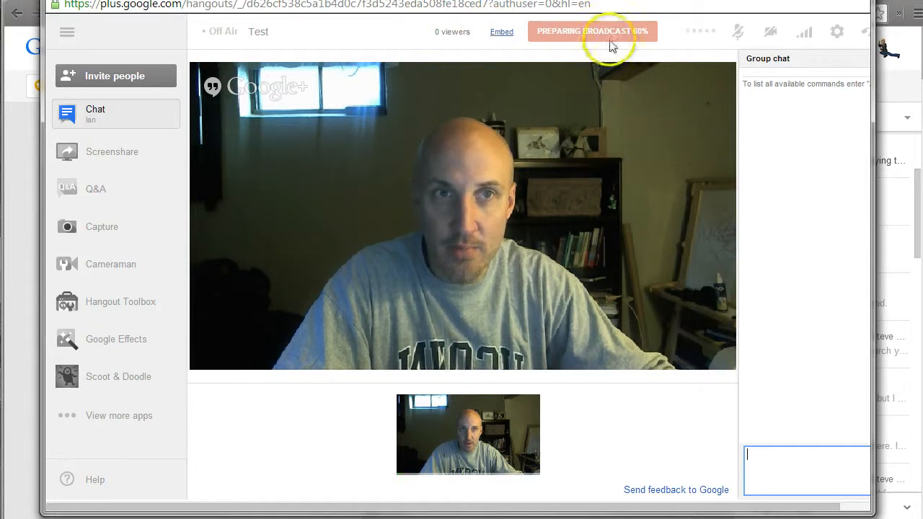
{"action": "mouse_move", "coordinate": [737, 32]}
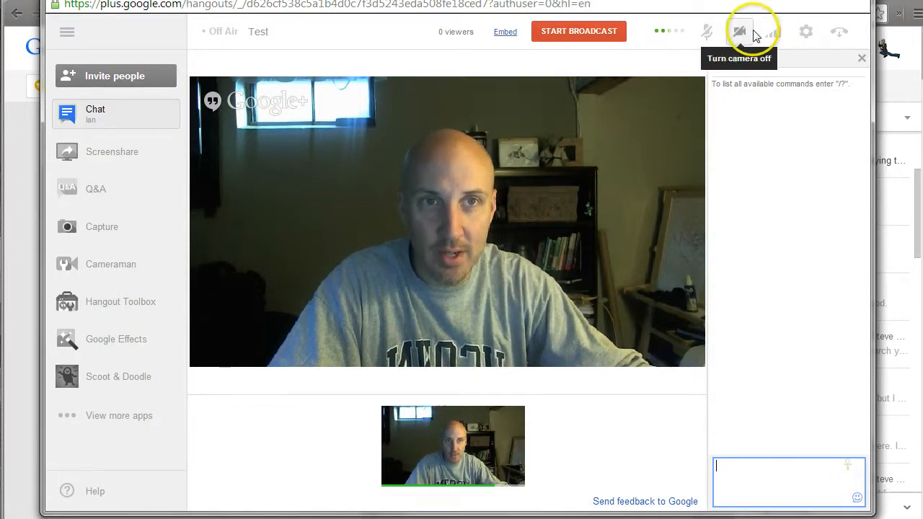
Step: Limit video bandwidth to Very Low, check the device settings, and focus the group chat box
{"action": "left_click", "coordinate": [773, 31]}
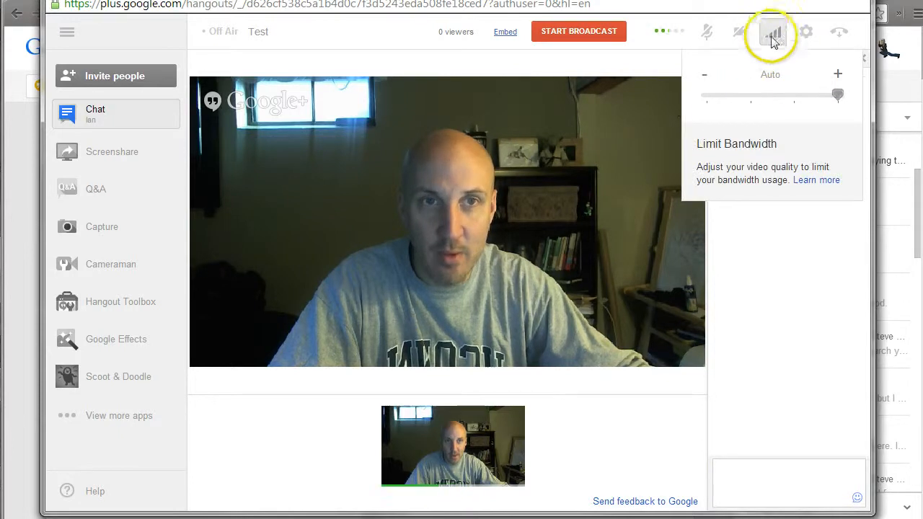
{"action": "left_click_drag", "start_coordinate": [838, 95], "coordinate": [721, 95]}
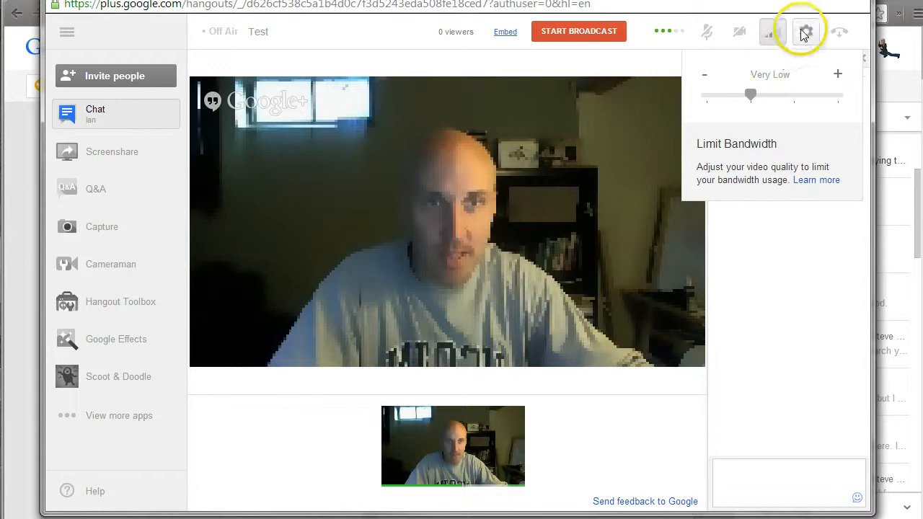
{"action": "left_click", "coordinate": [805, 32]}
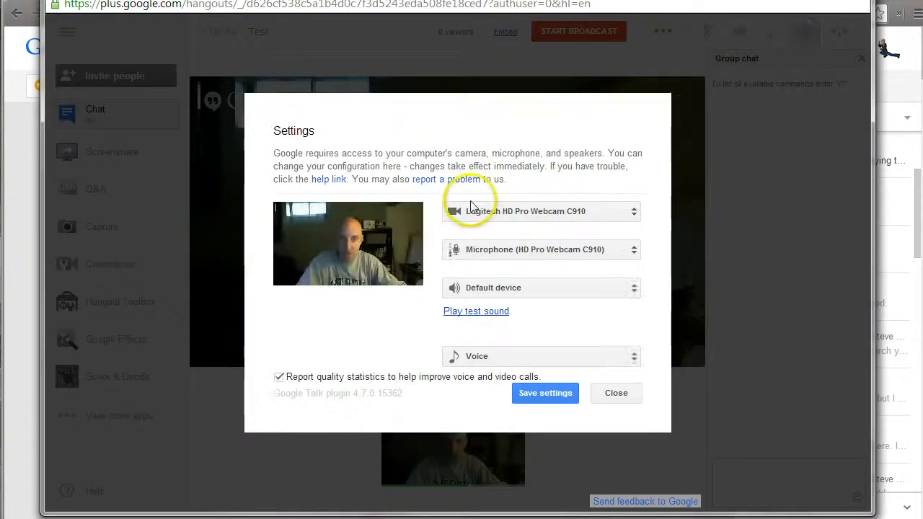
{"action": "mouse_move", "coordinate": [548, 244]}
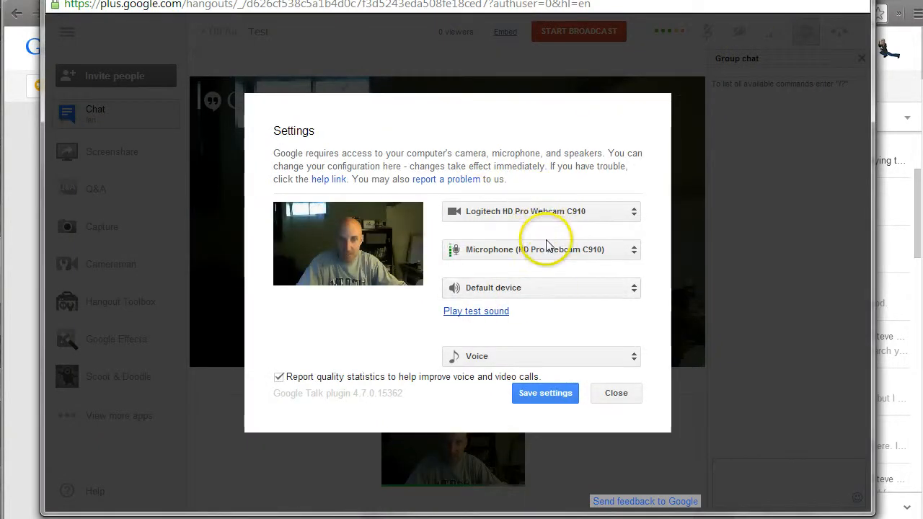
{"action": "left_click", "coordinate": [614, 392]}
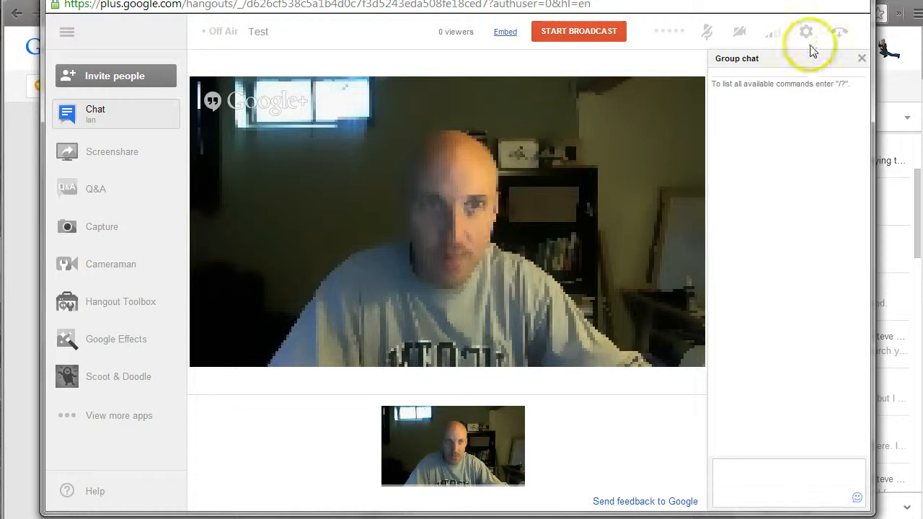
{"action": "mouse_move", "coordinate": [840, 32]}
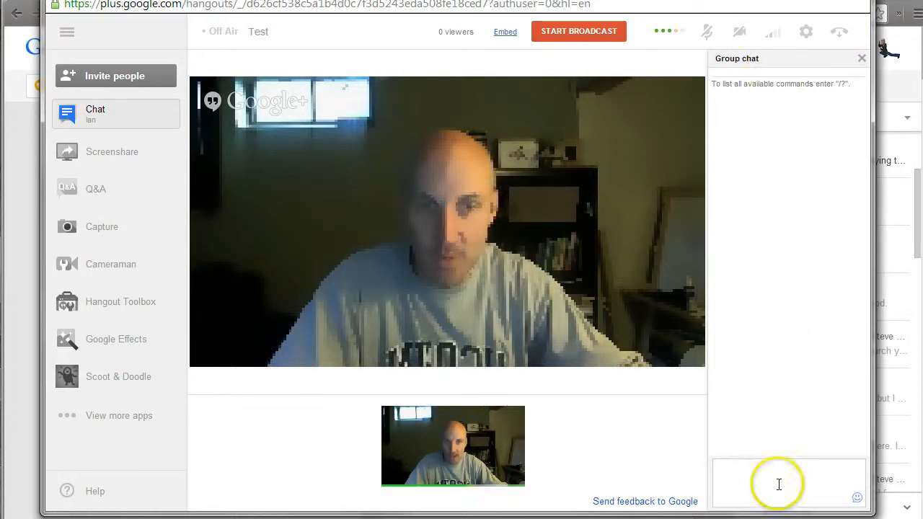
{"action": "left_click", "coordinate": [779, 483]}
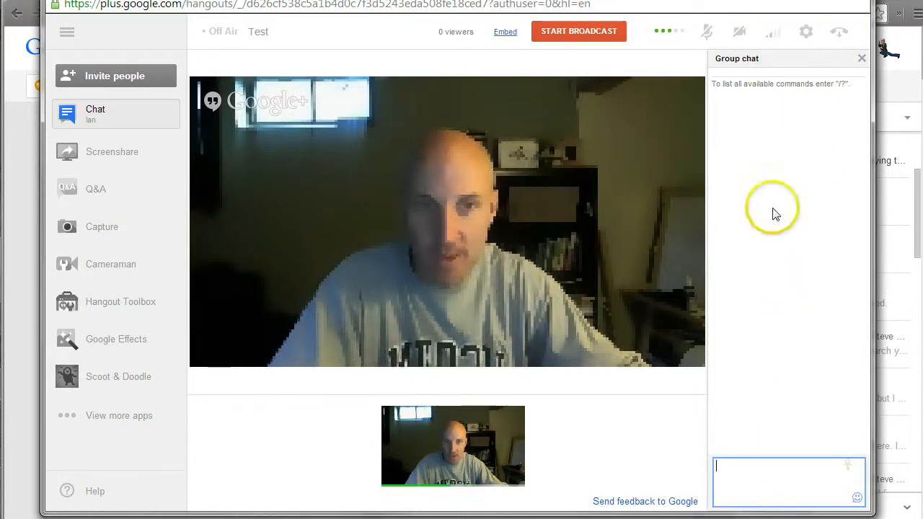
{"action": "mouse_move", "coordinate": [782, 405]}
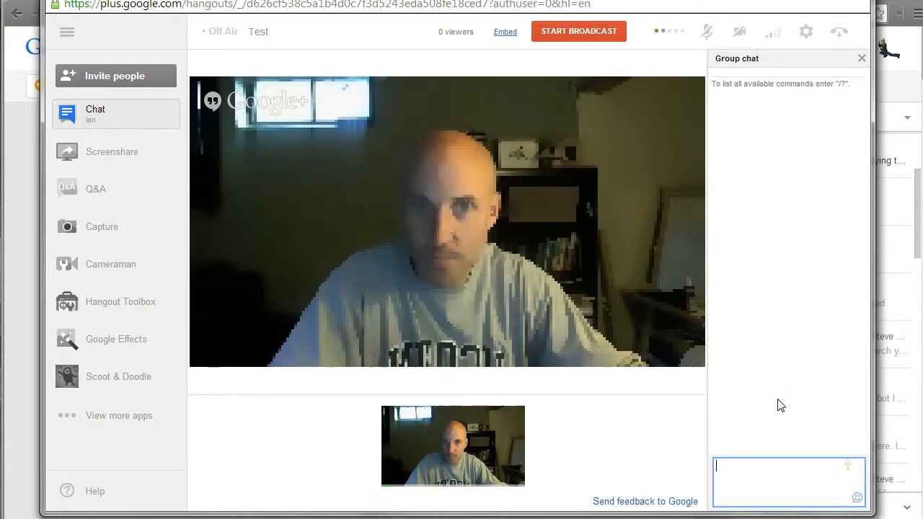
{"action": "mouse_move", "coordinate": [107, 151]}
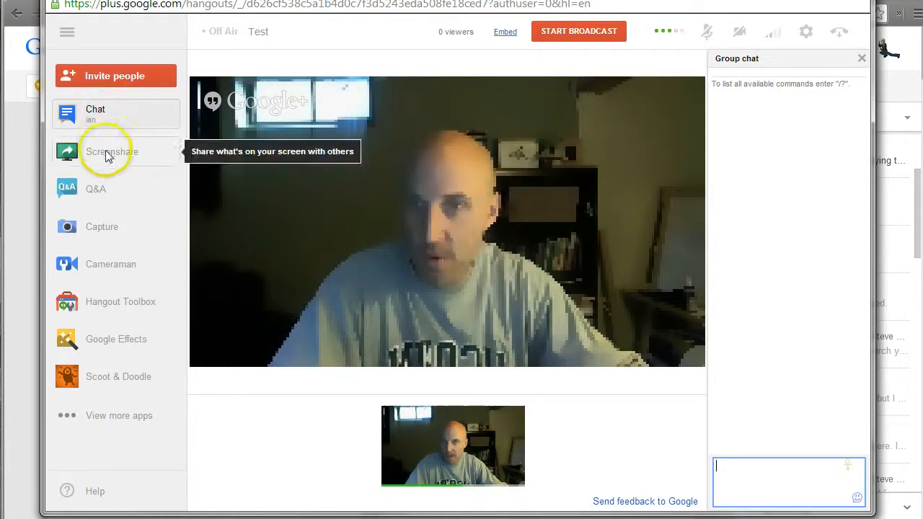
Step: Share 'Fullscreen: 1' into the hangout via Start Screenshare
{"action": "left_click", "coordinate": [107, 151]}
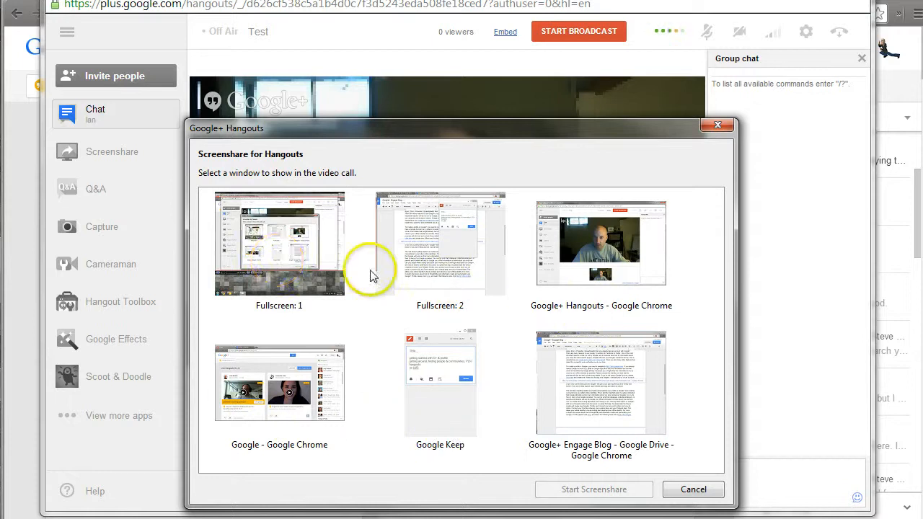
{"action": "mouse_move", "coordinate": [508, 362]}
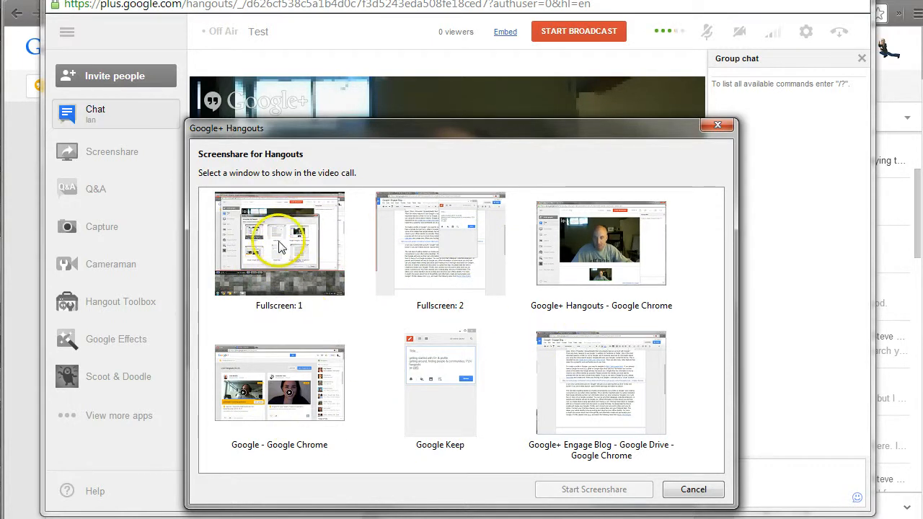
{"action": "left_click", "coordinate": [280, 242]}
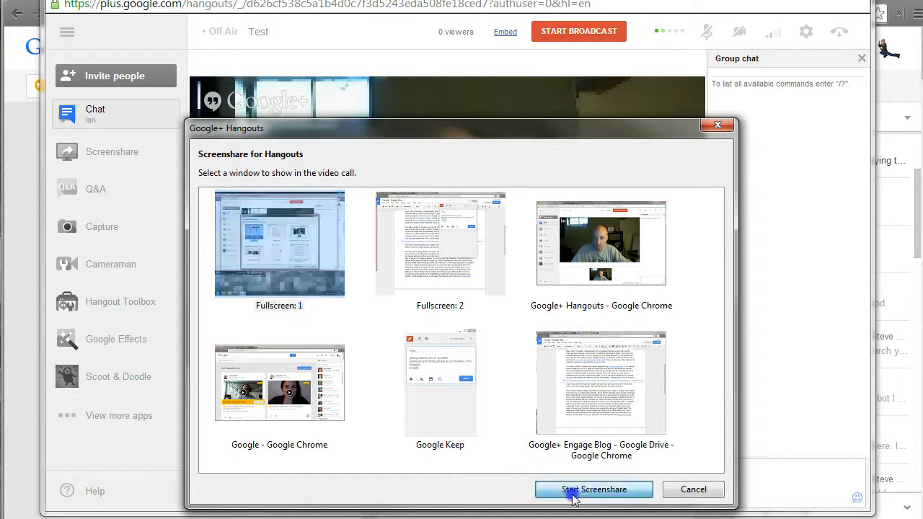
{"action": "left_click", "coordinate": [594, 491]}
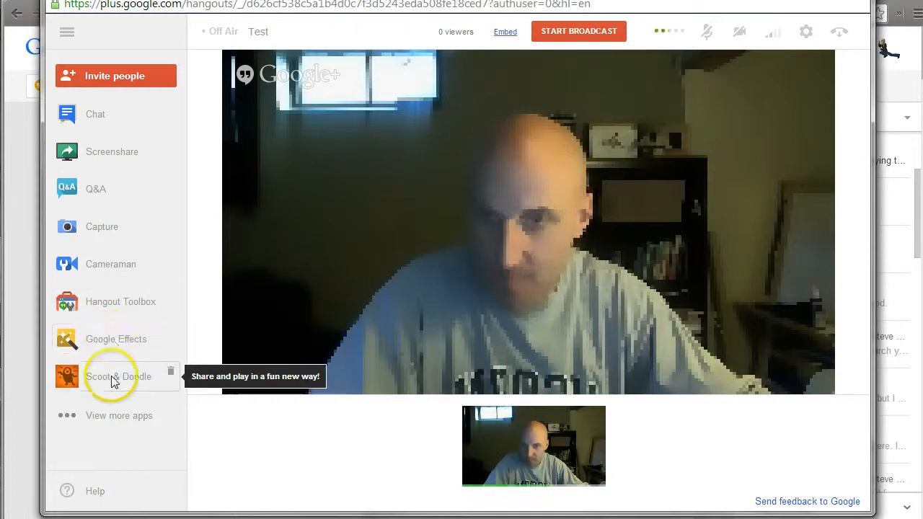
{"action": "mouse_move", "coordinate": [113, 301]}
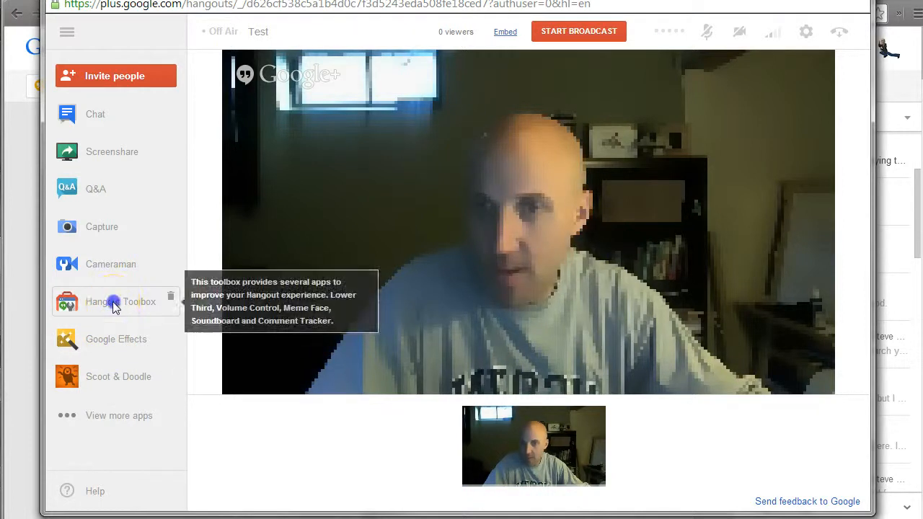
Step: Turn on the Hangout Toolbox lower-third banner reading 'Ian O'Byrne'
{"action": "left_click", "coordinate": [115, 302]}
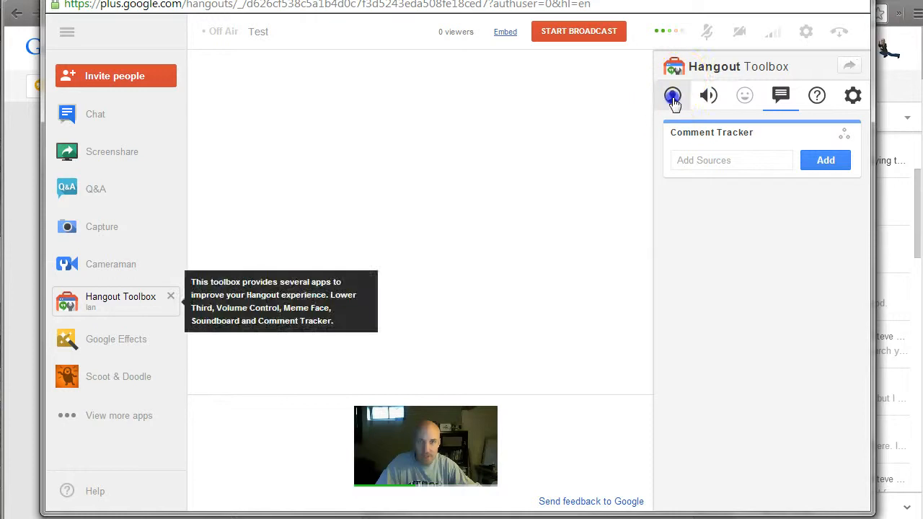
{"action": "left_click", "coordinate": [672, 95]}
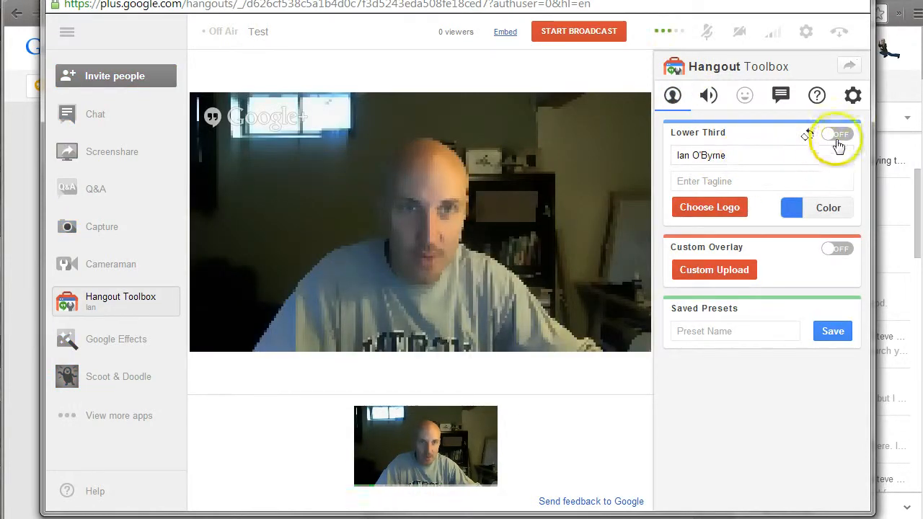
{"action": "left_click", "coordinate": [837, 134]}
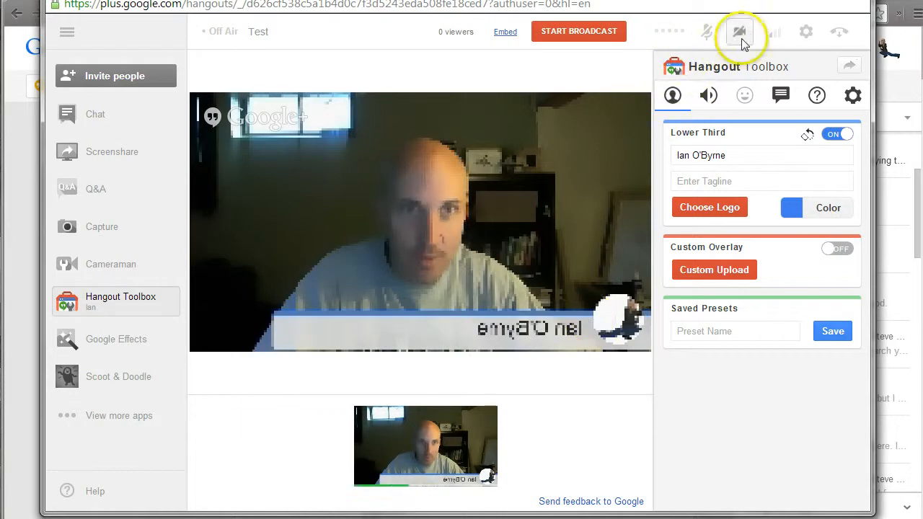
Step: Adjust the video bandwidth limit slider and reopen the group chat
{"action": "left_click", "coordinate": [773, 32]}
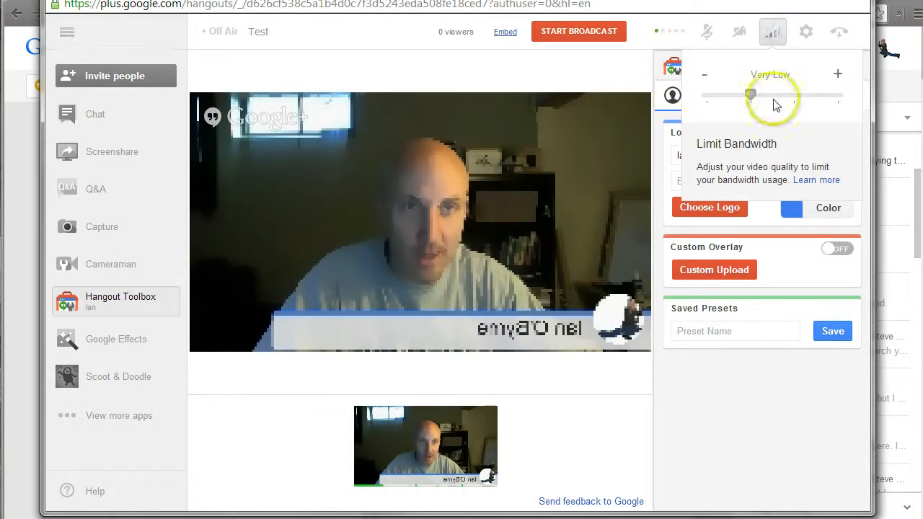
{"action": "left_click_drag", "start_coordinate": [752, 95], "coordinate": [793, 95]}
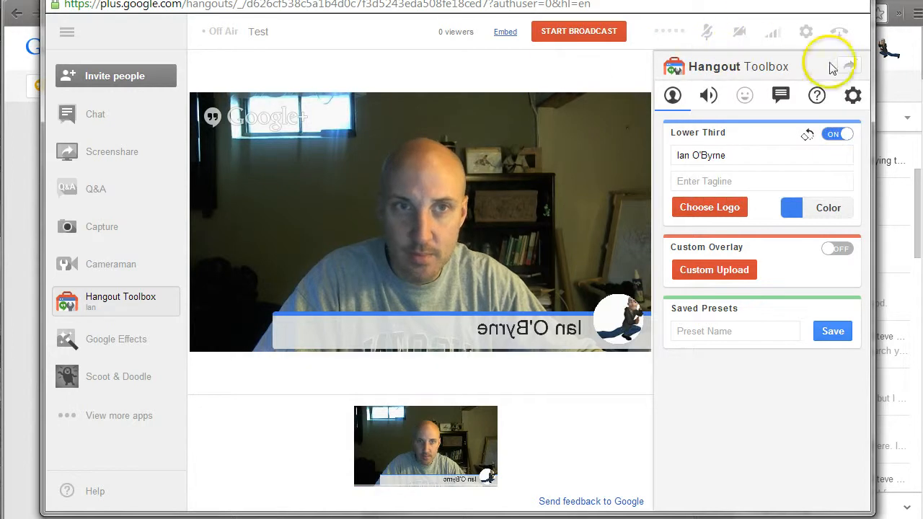
{"action": "left_click", "coordinate": [95, 114]}
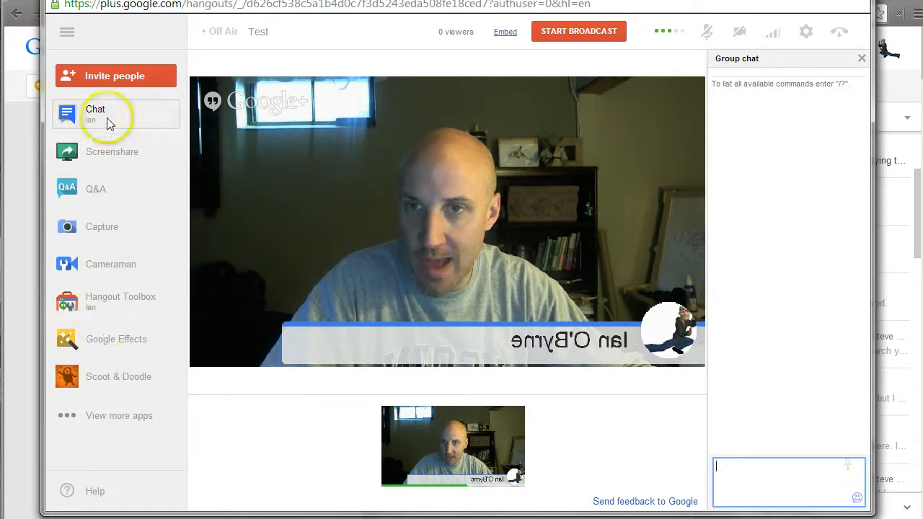
{"action": "mouse_move", "coordinate": [133, 389]}
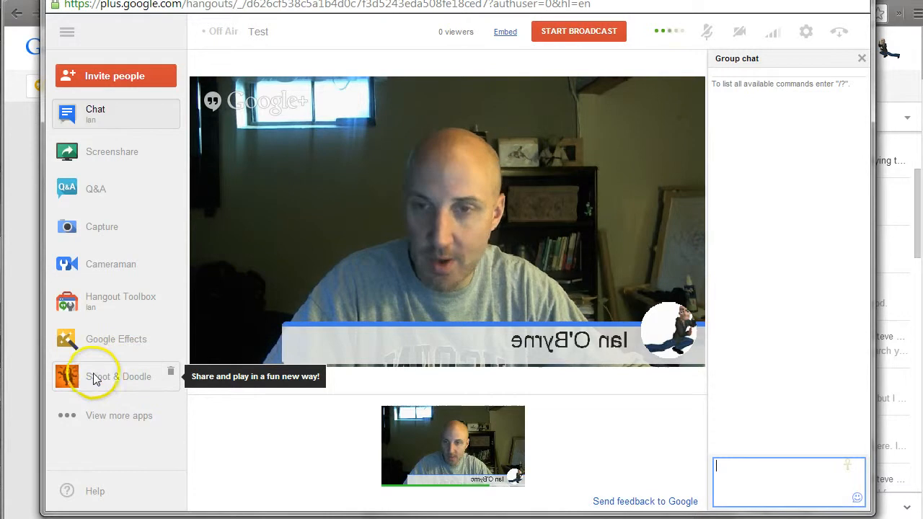
Step: Browse the recent apps list and the add-apps gallery, then close it without adding anything
{"action": "left_click", "coordinate": [118, 415]}
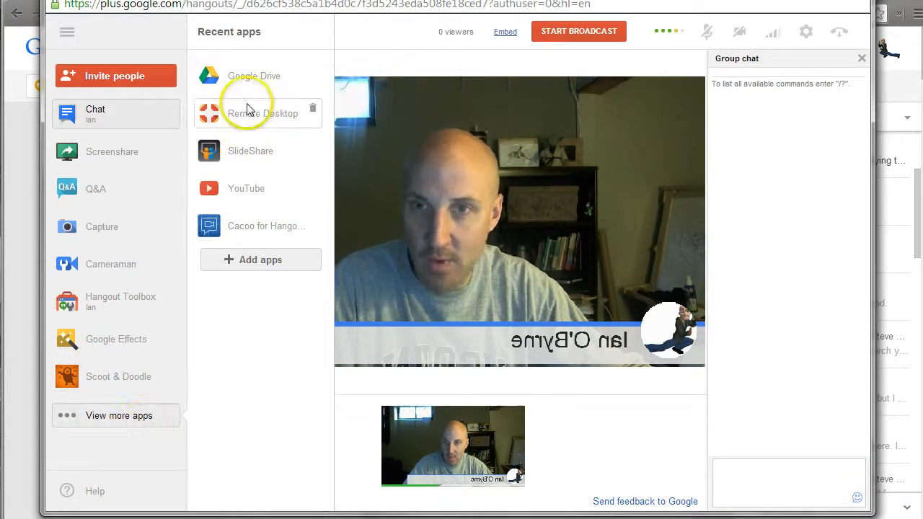
{"action": "mouse_move", "coordinate": [267, 225]}
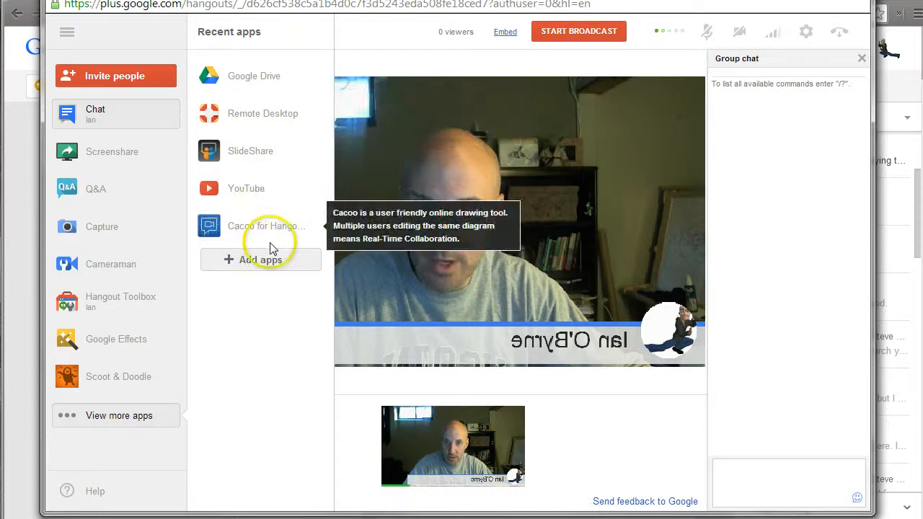
{"action": "mouse_move", "coordinate": [242, 224]}
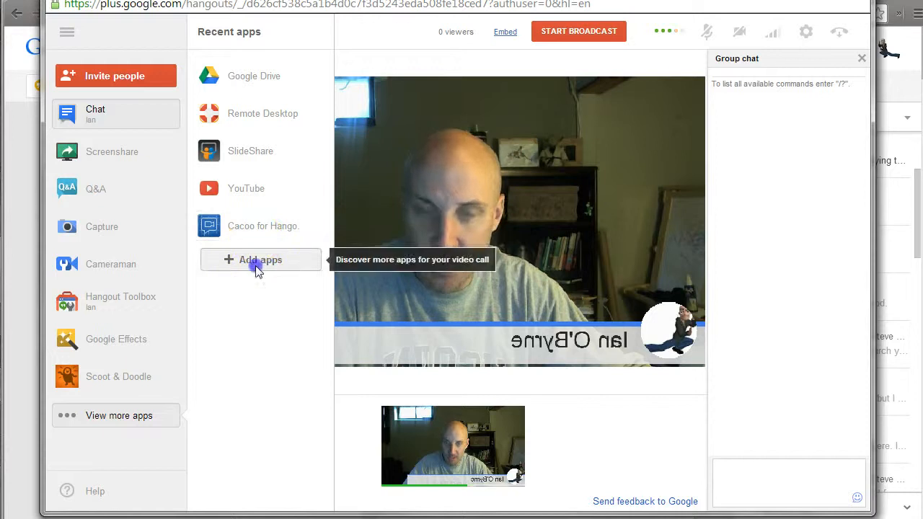
{"action": "left_click", "coordinate": [259, 259]}
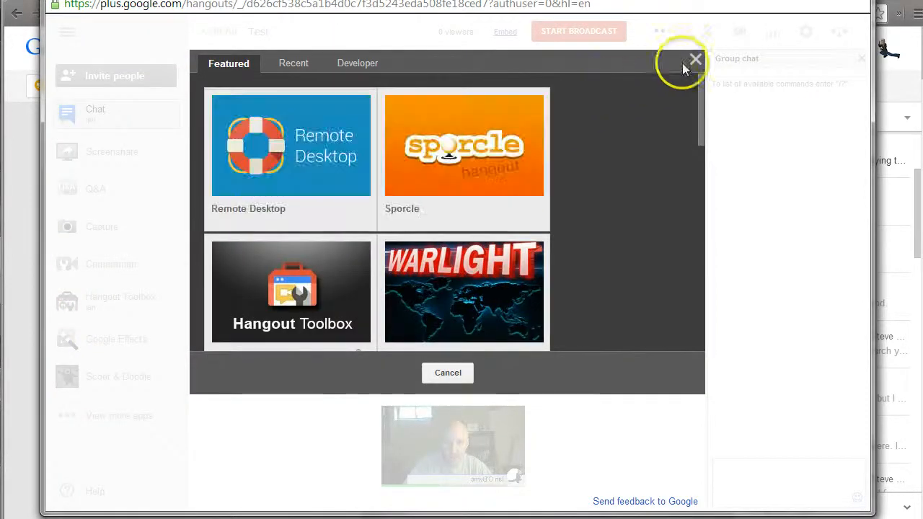
{"action": "left_click", "coordinate": [695, 58]}
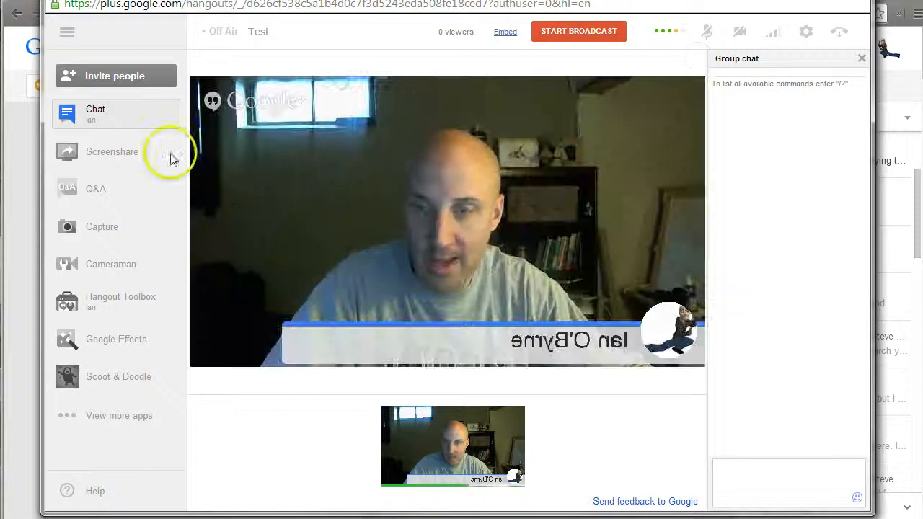
{"action": "mouse_move", "coordinate": [94, 297]}
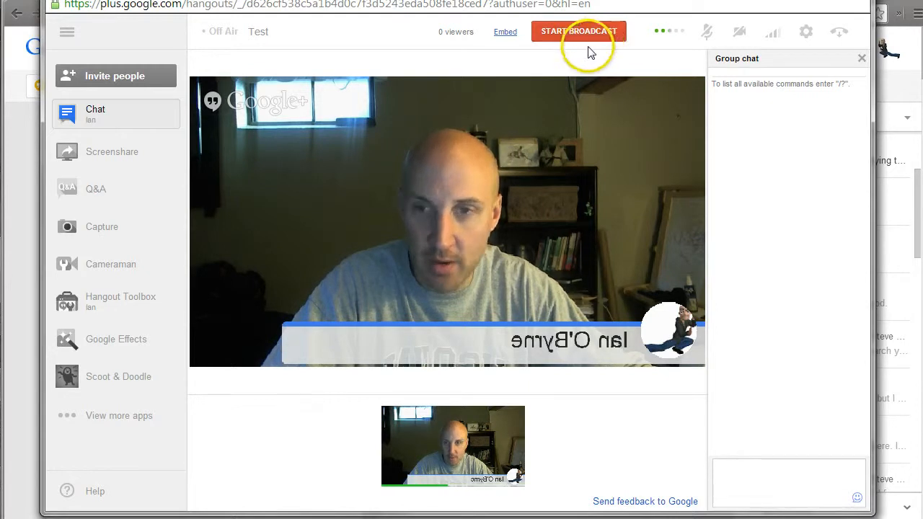
{"action": "mouse_move", "coordinate": [296, 153]}
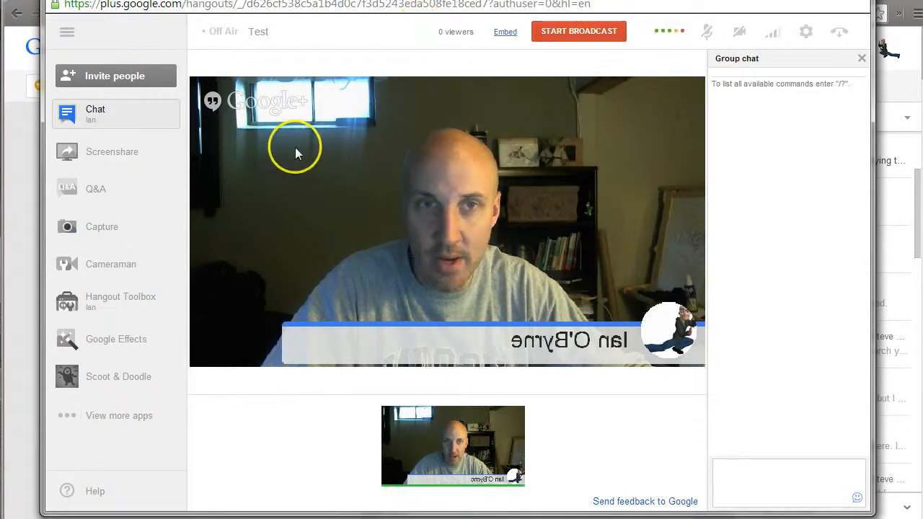
{"action": "mouse_move", "coordinate": [656, 79]}
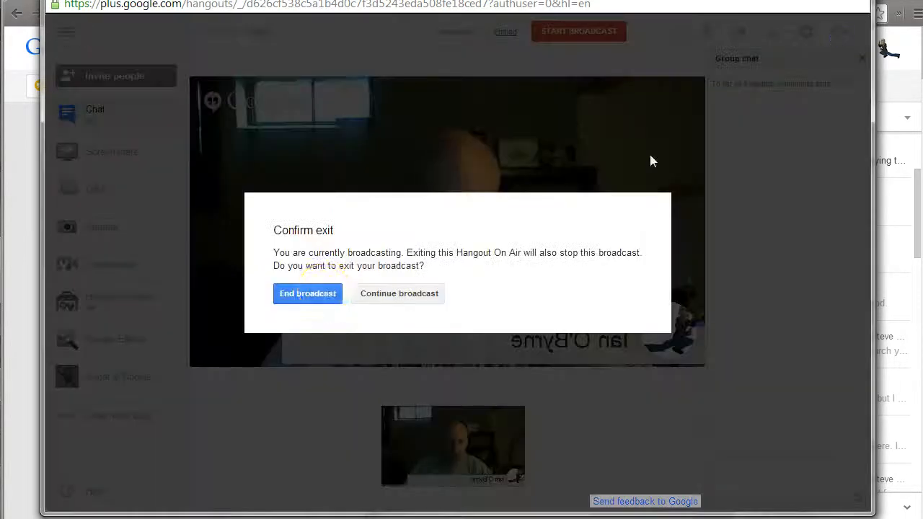
Step: Confirm End broadcast on exit and dismiss the broadcast-over notice
{"action": "left_click", "coordinate": [308, 294]}
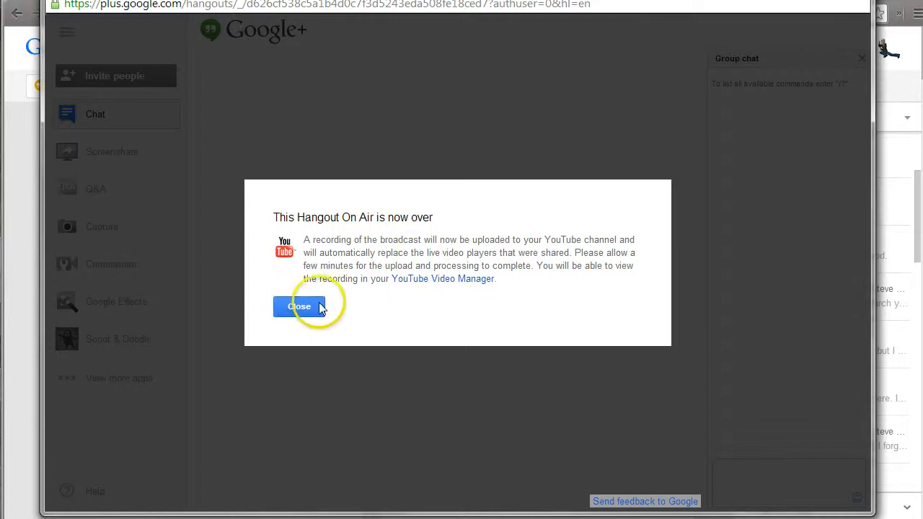
{"action": "left_click", "coordinate": [298, 306]}
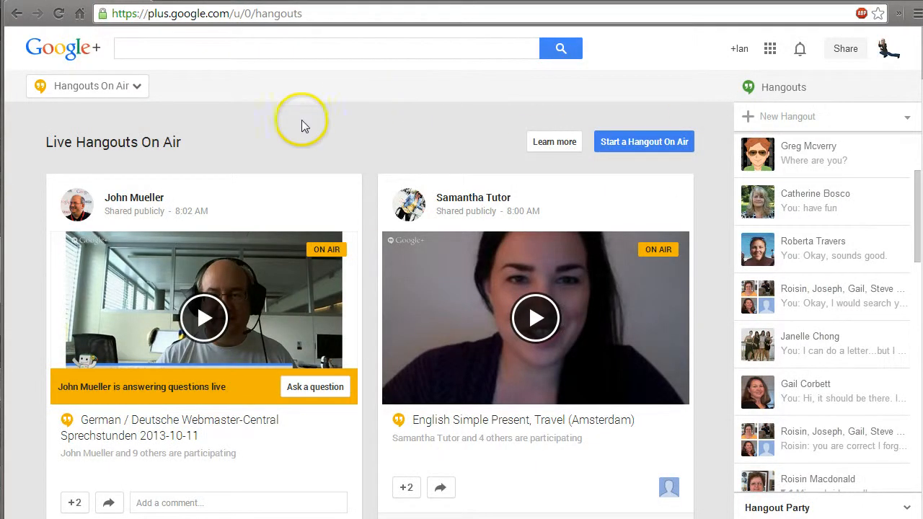
{"action": "mouse_move", "coordinate": [263, 135]}
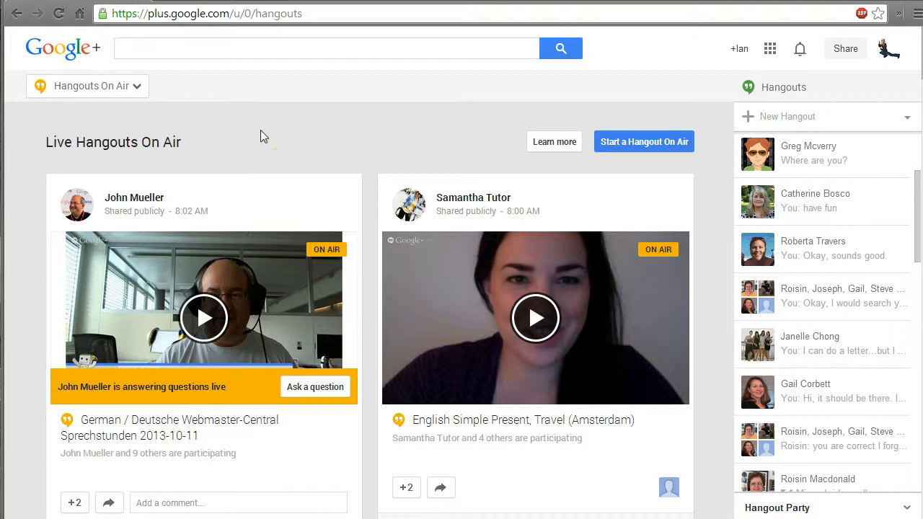
{"action": "mouse_move", "coordinate": [340, 135]}
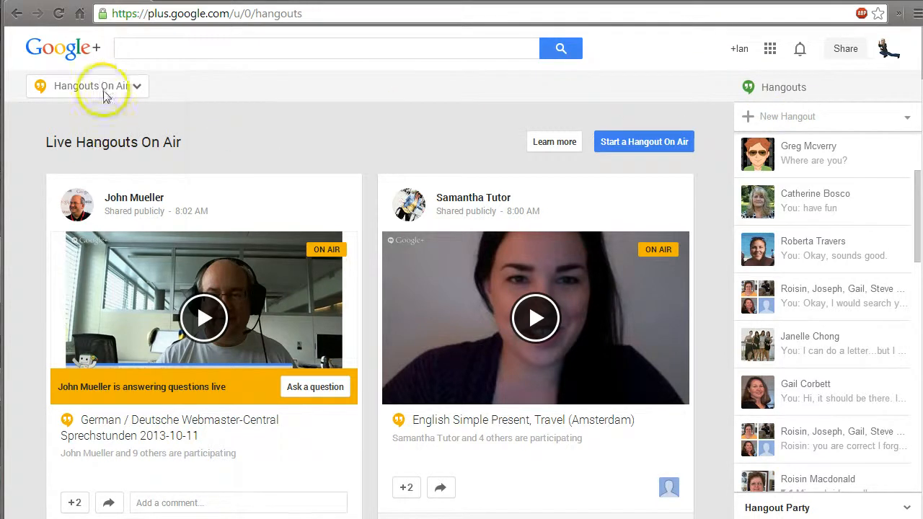
{"action": "mouse_move", "coordinate": [262, 130]}
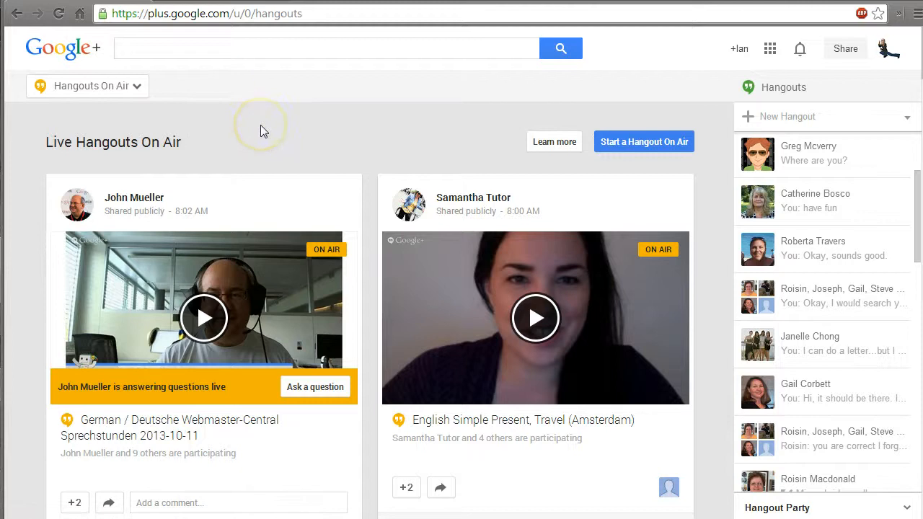
{"action": "mouse_move", "coordinate": [263, 132]}
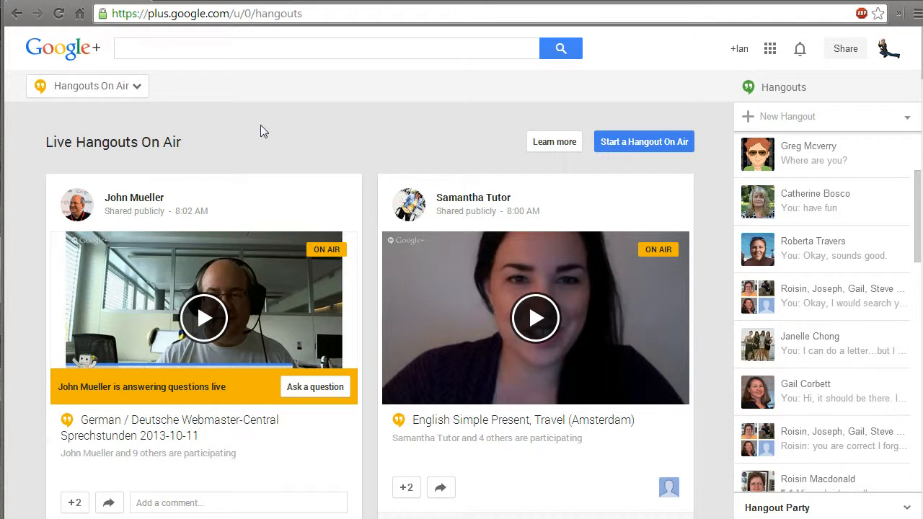